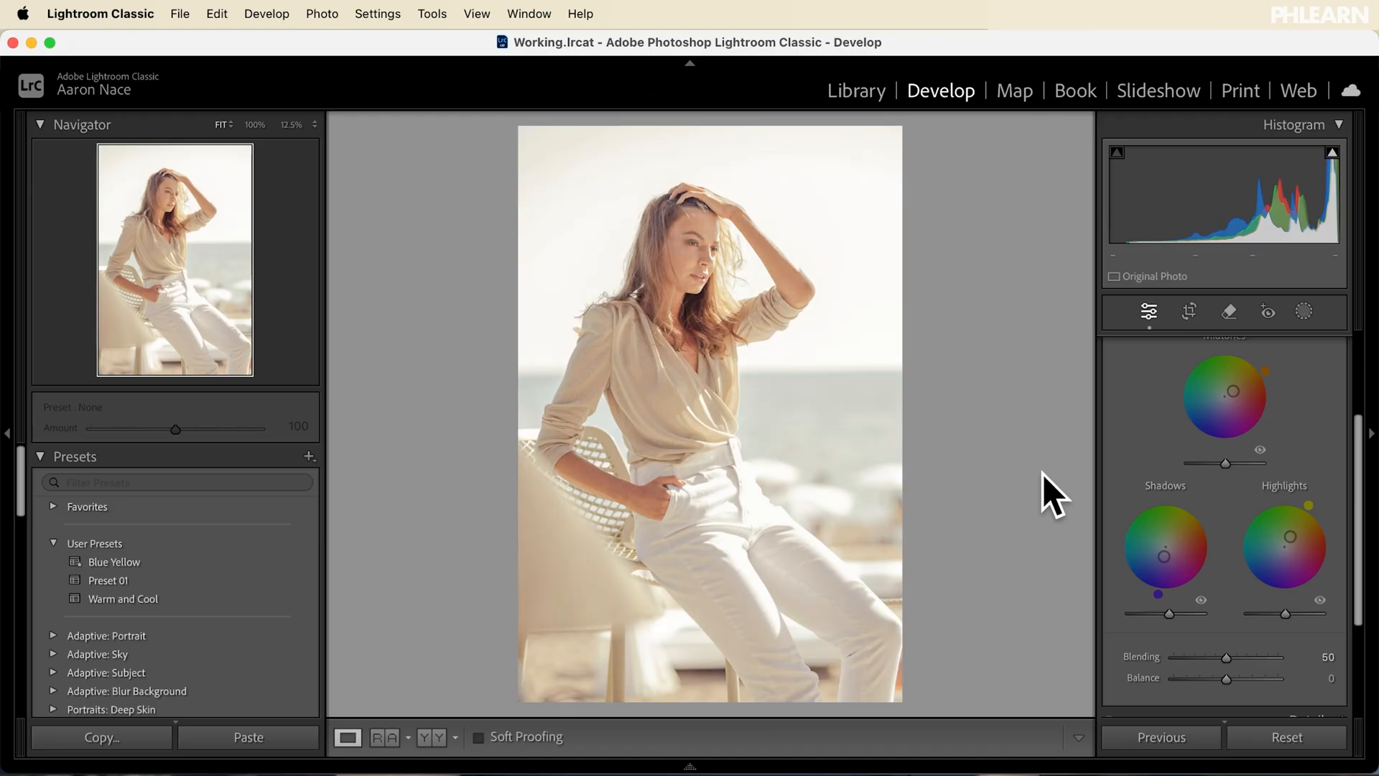
Reset the beach portrait's develop settings and return to the Library module.
left_click(1272, 733)
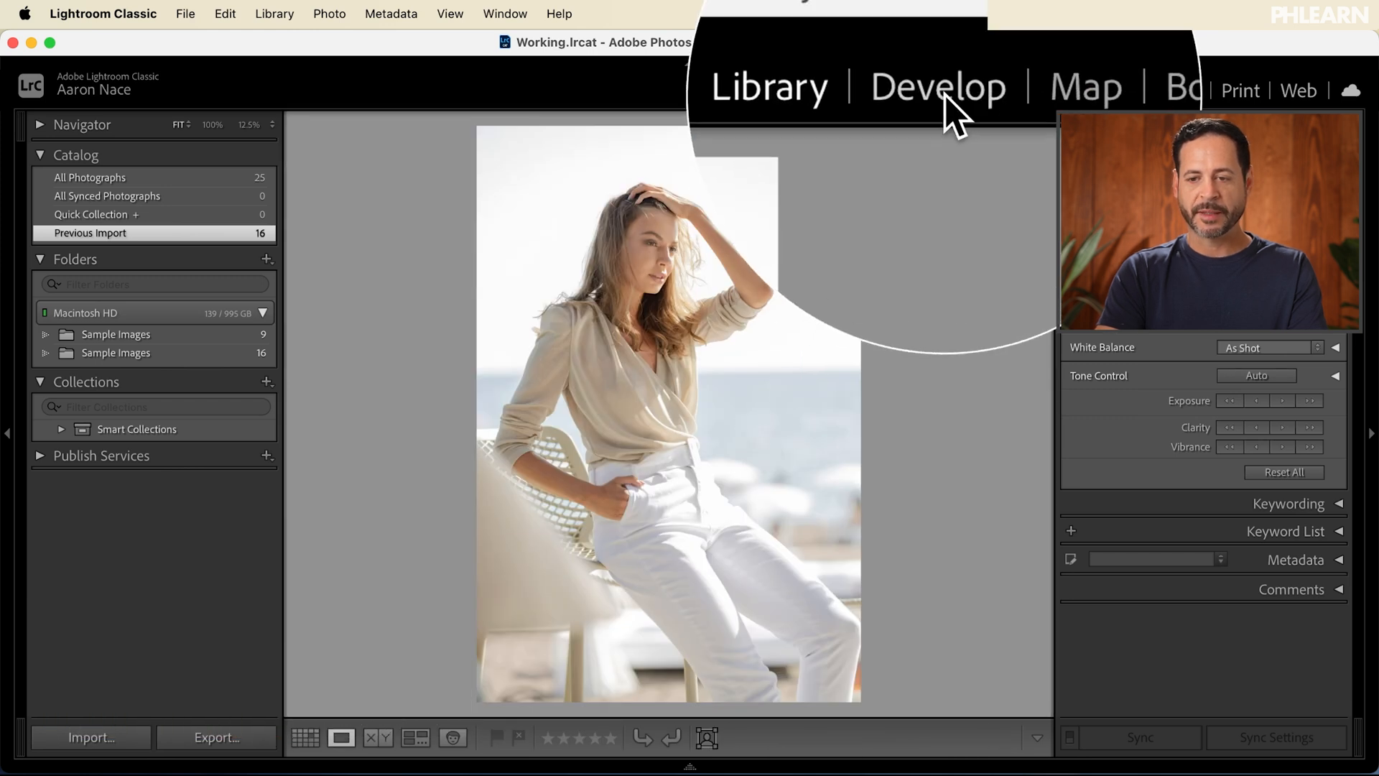
Switch to the Develop module and bring the Basic panel into view for the beach portrait.
left_click(938, 89)
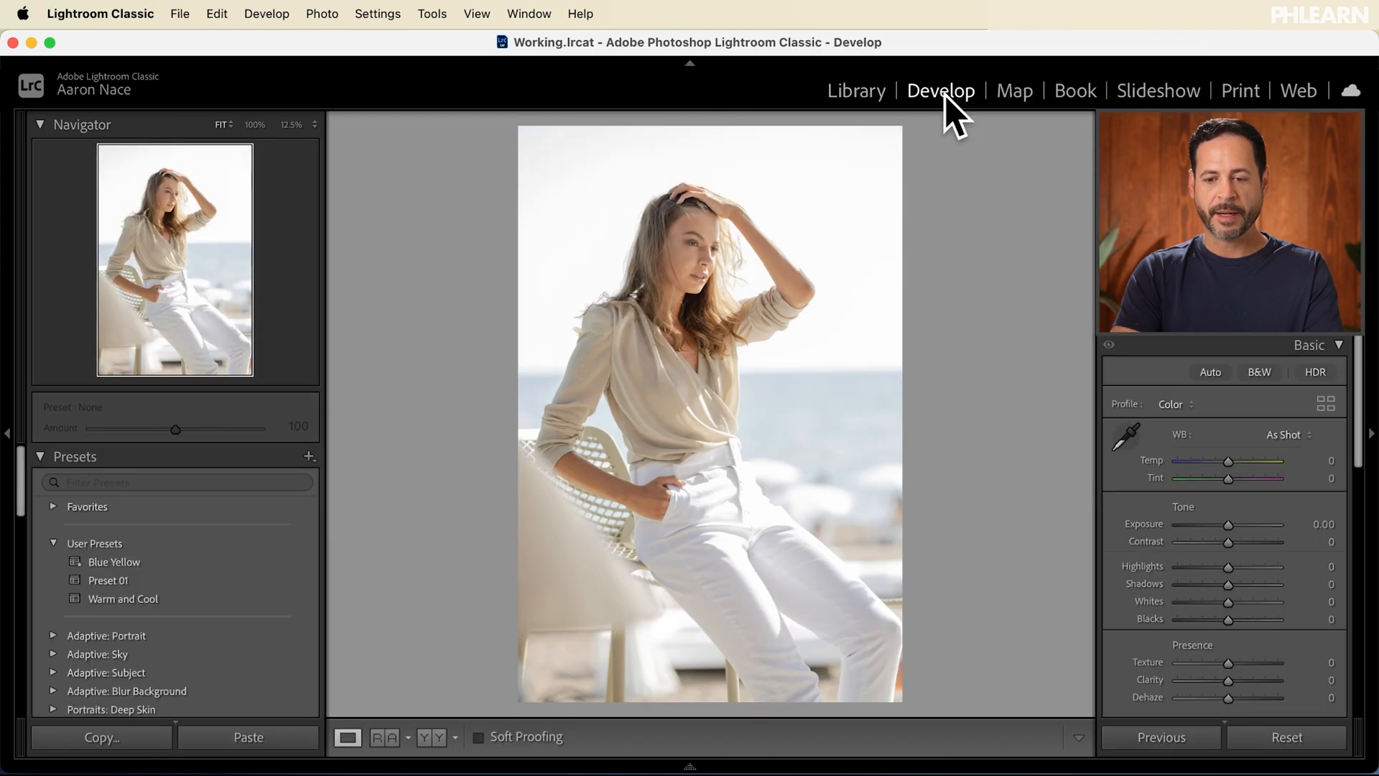
scroll("down", 3)
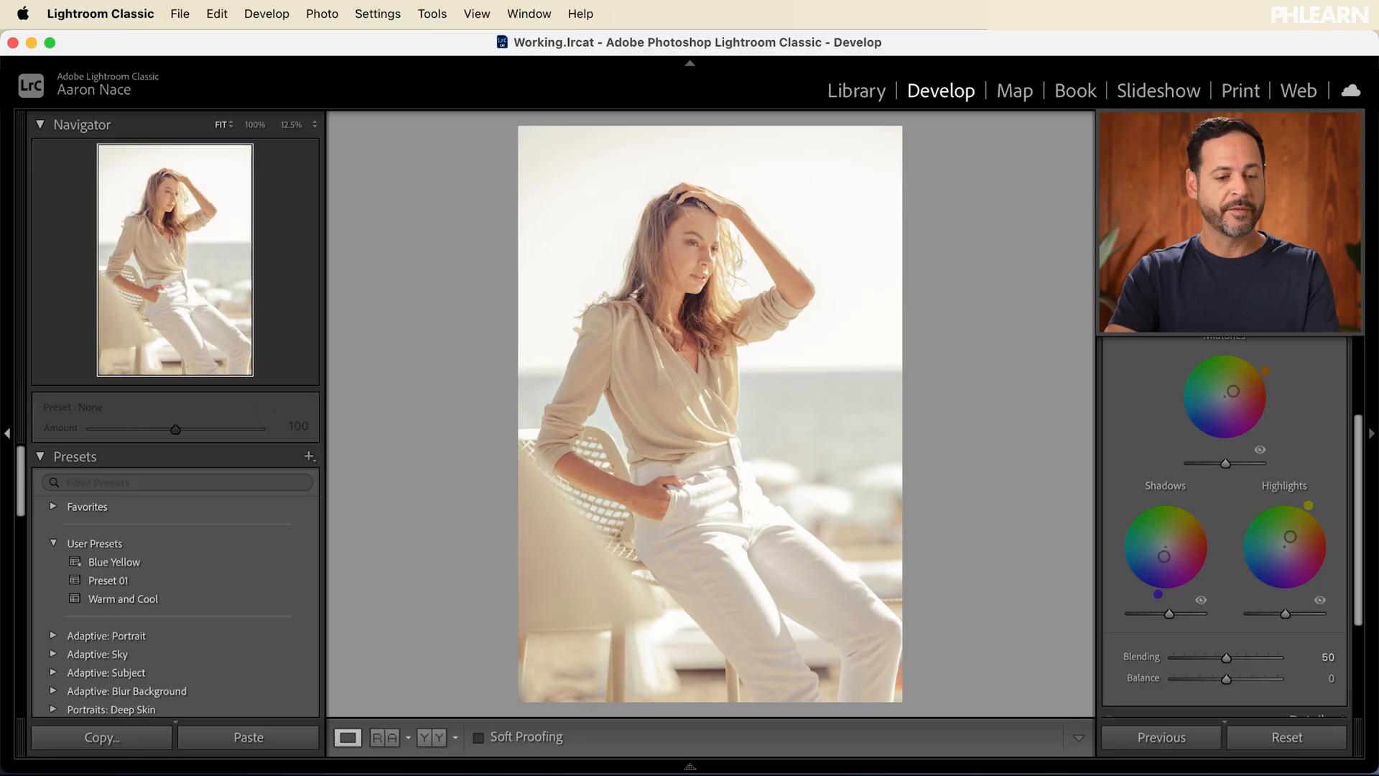
Expand User Presets and start creating a new develop preset from the current look.
left_click(74, 456)
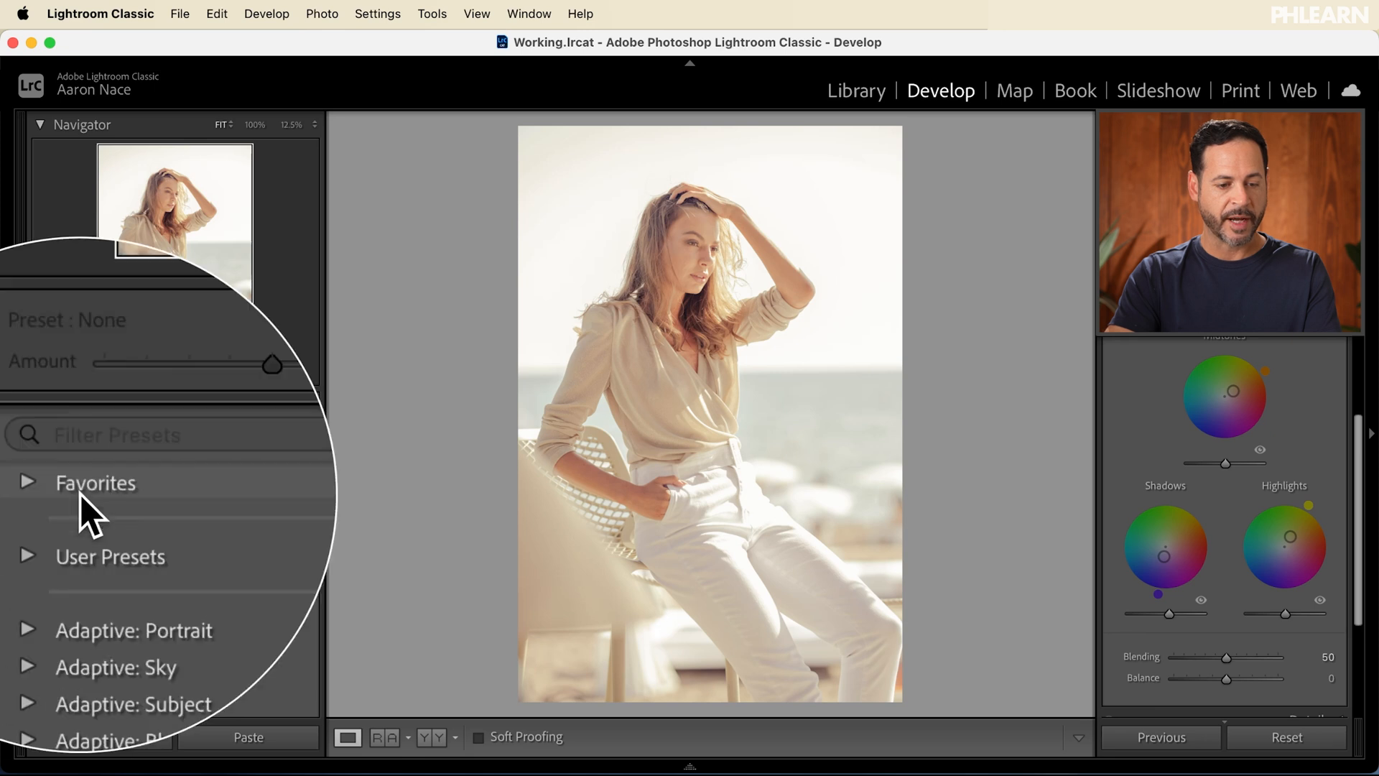
scroll("down", 3)
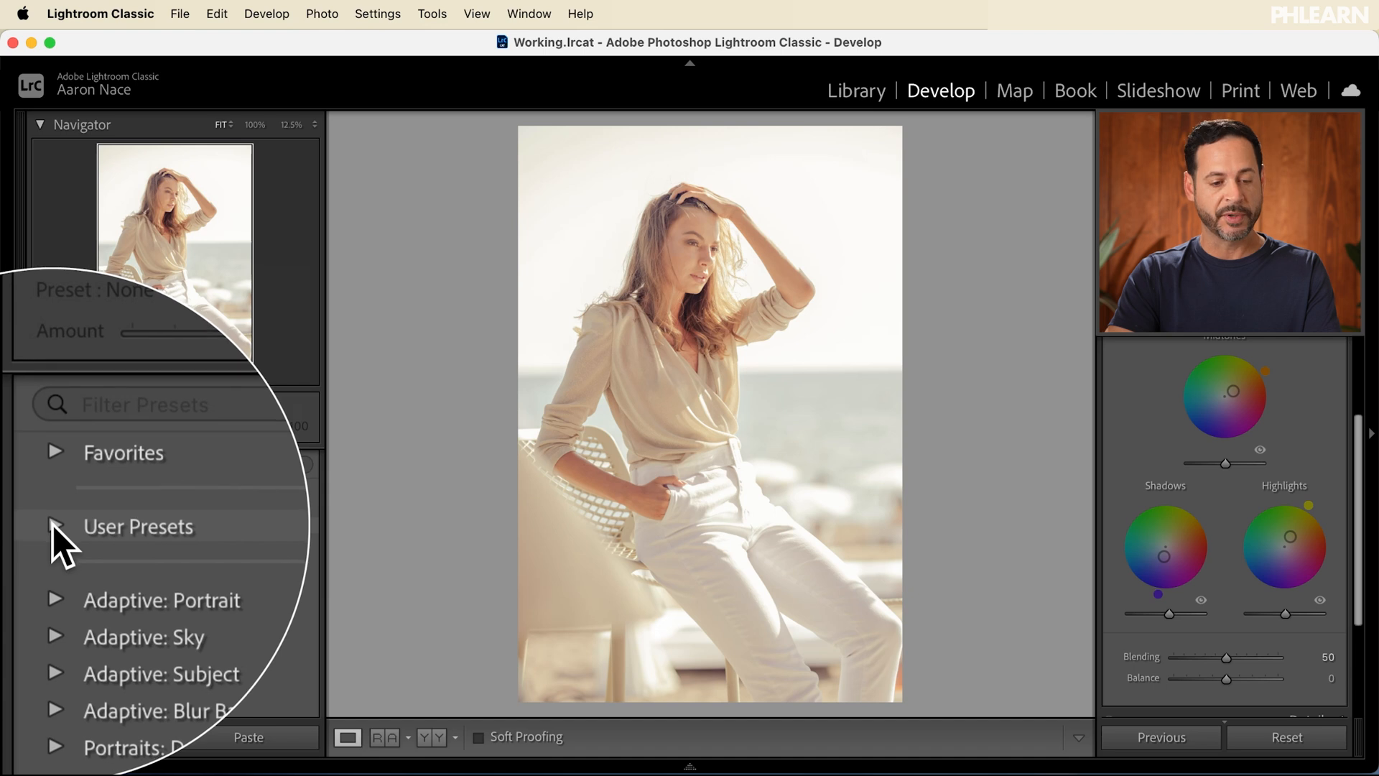
left_click(53, 526)
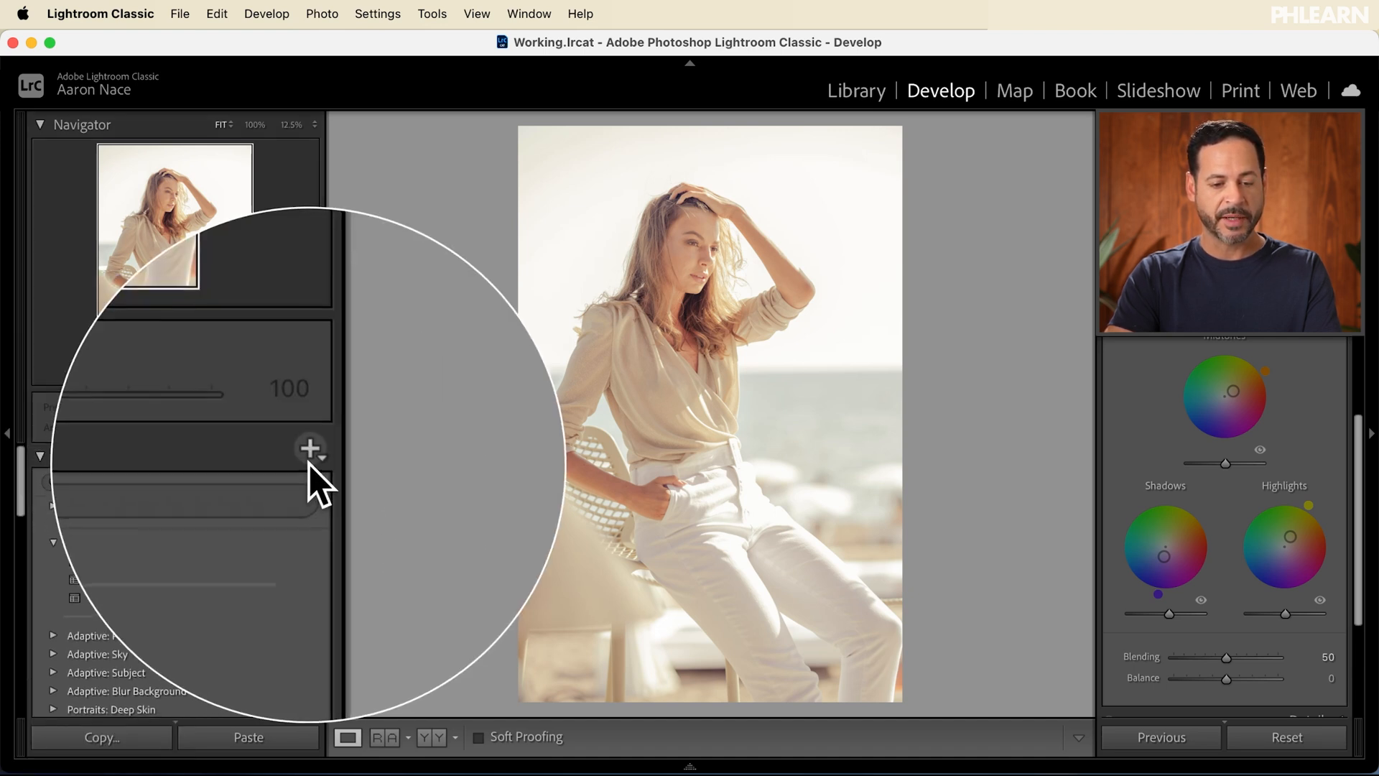
left_click(310, 448)
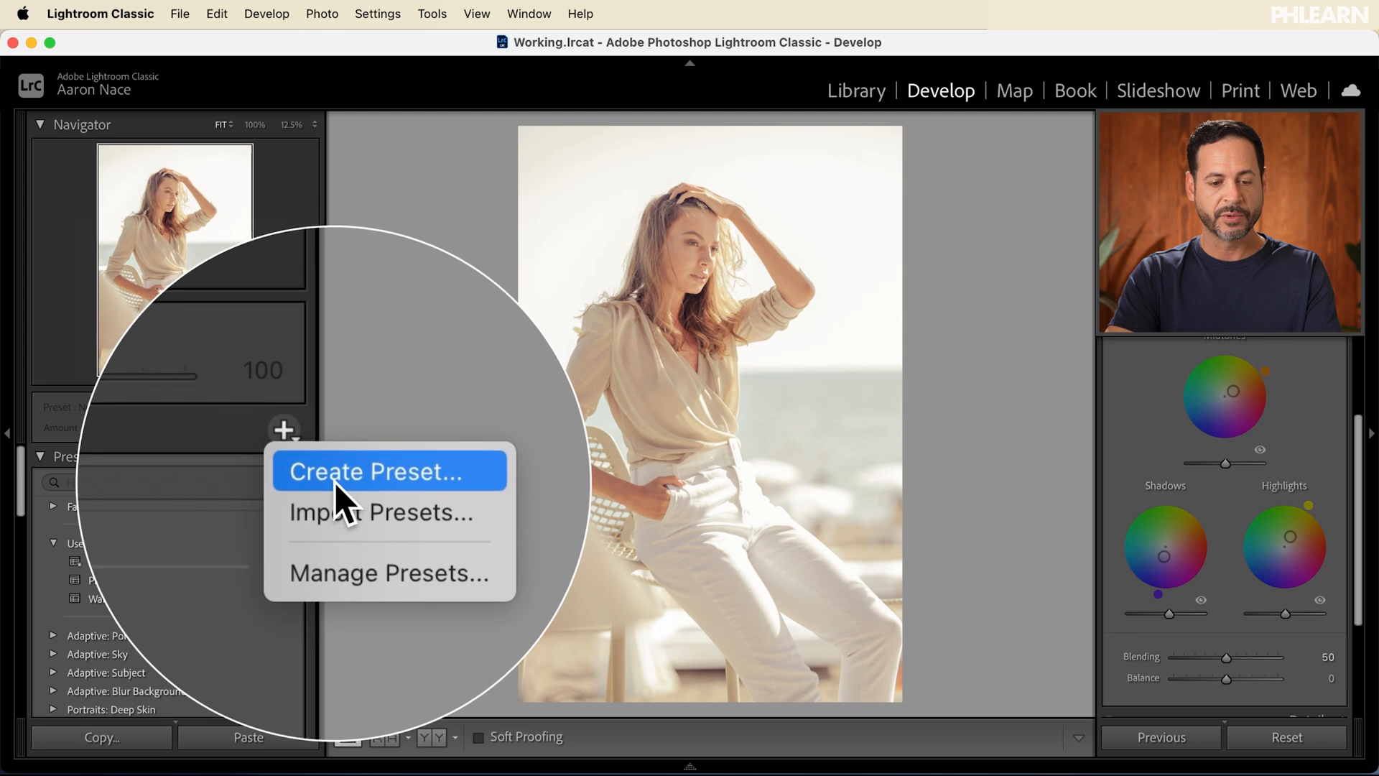
left_click(378, 471)
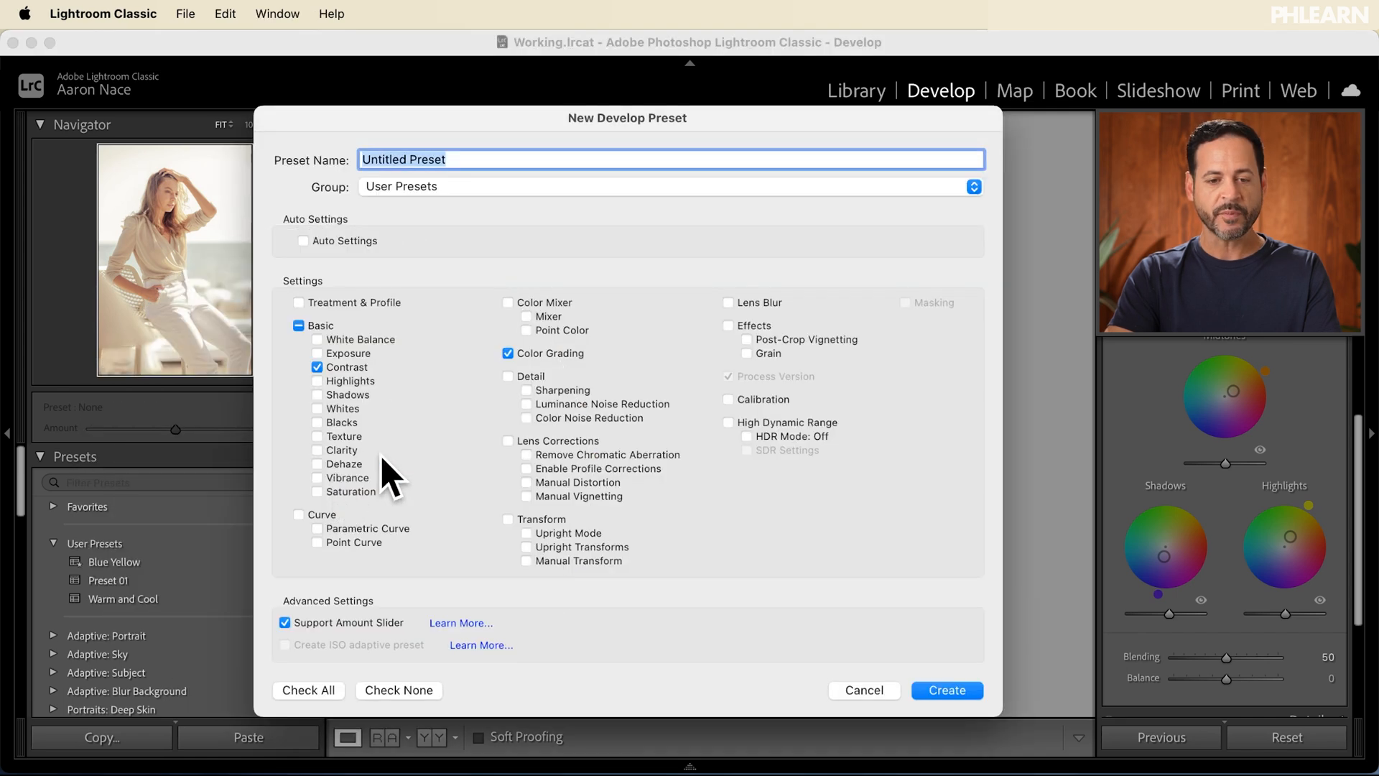
Name the preset Warm Low Contrast, keep only contrast, highlights, shadows and color grading, and create it.
type("Warm Low Contrast")
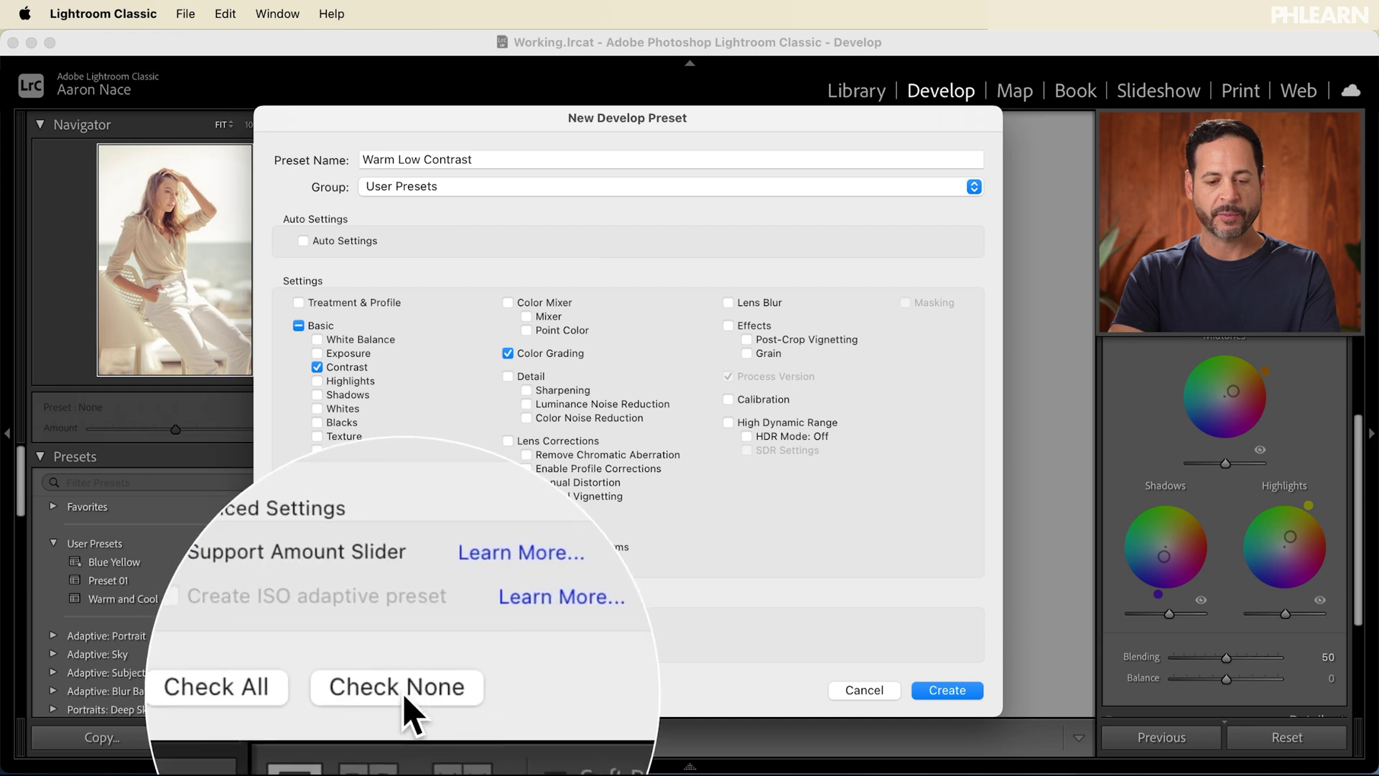
left_click(397, 687)
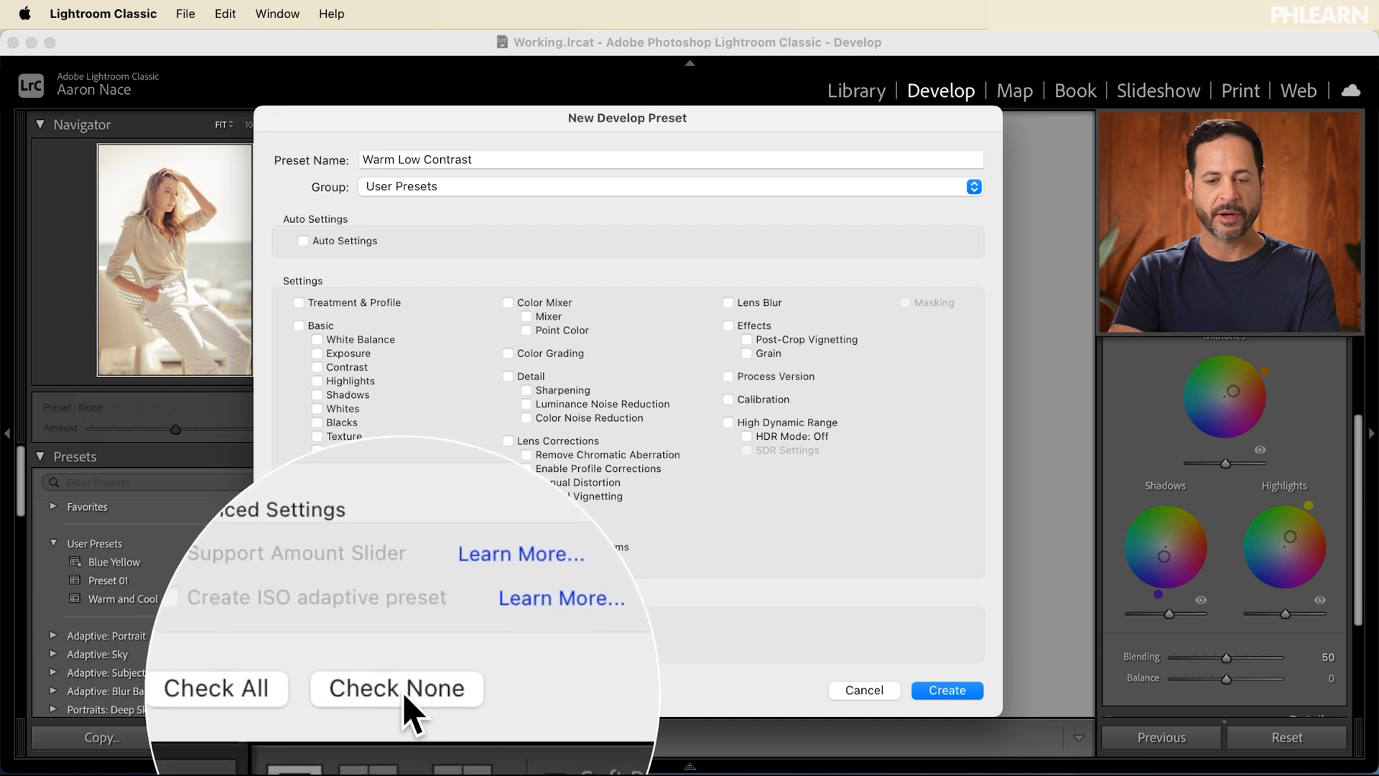
left_click(398, 689)
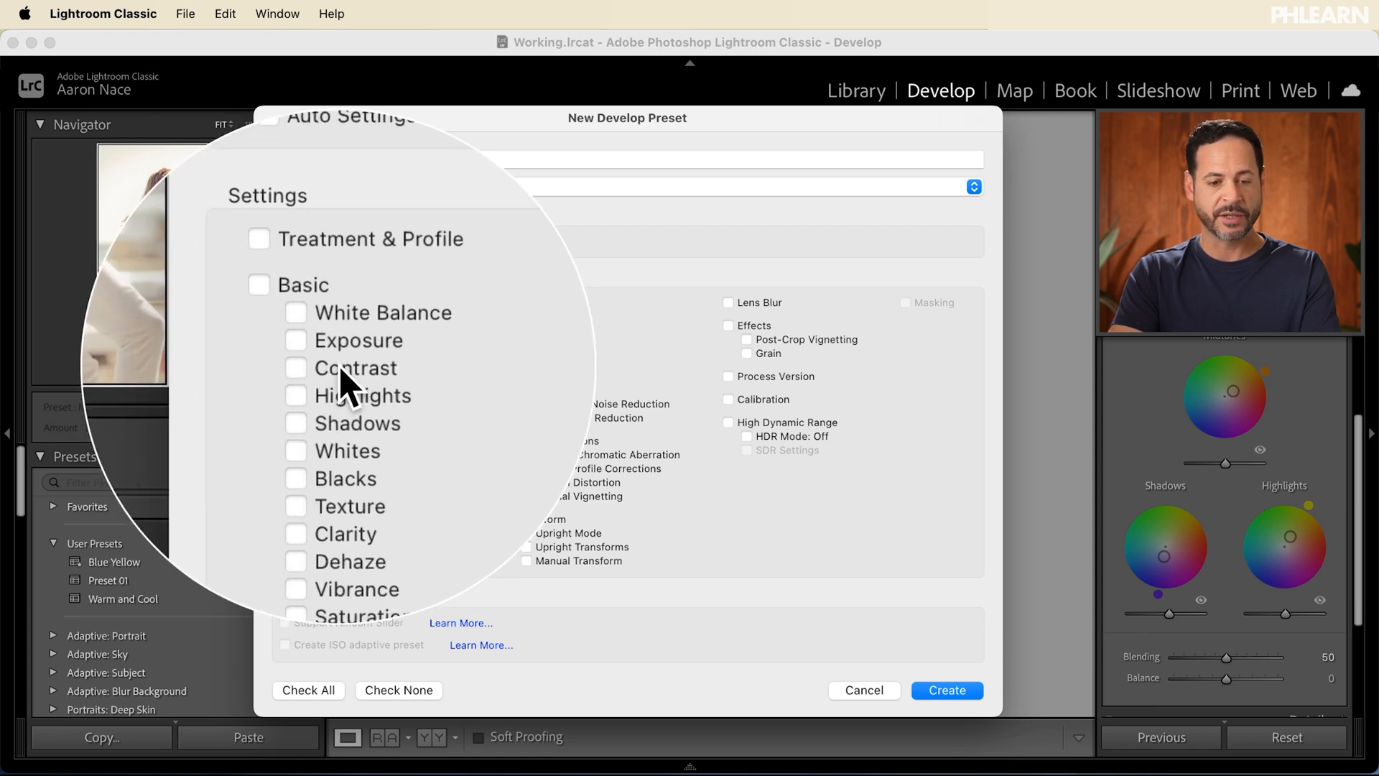
left_click(293, 355)
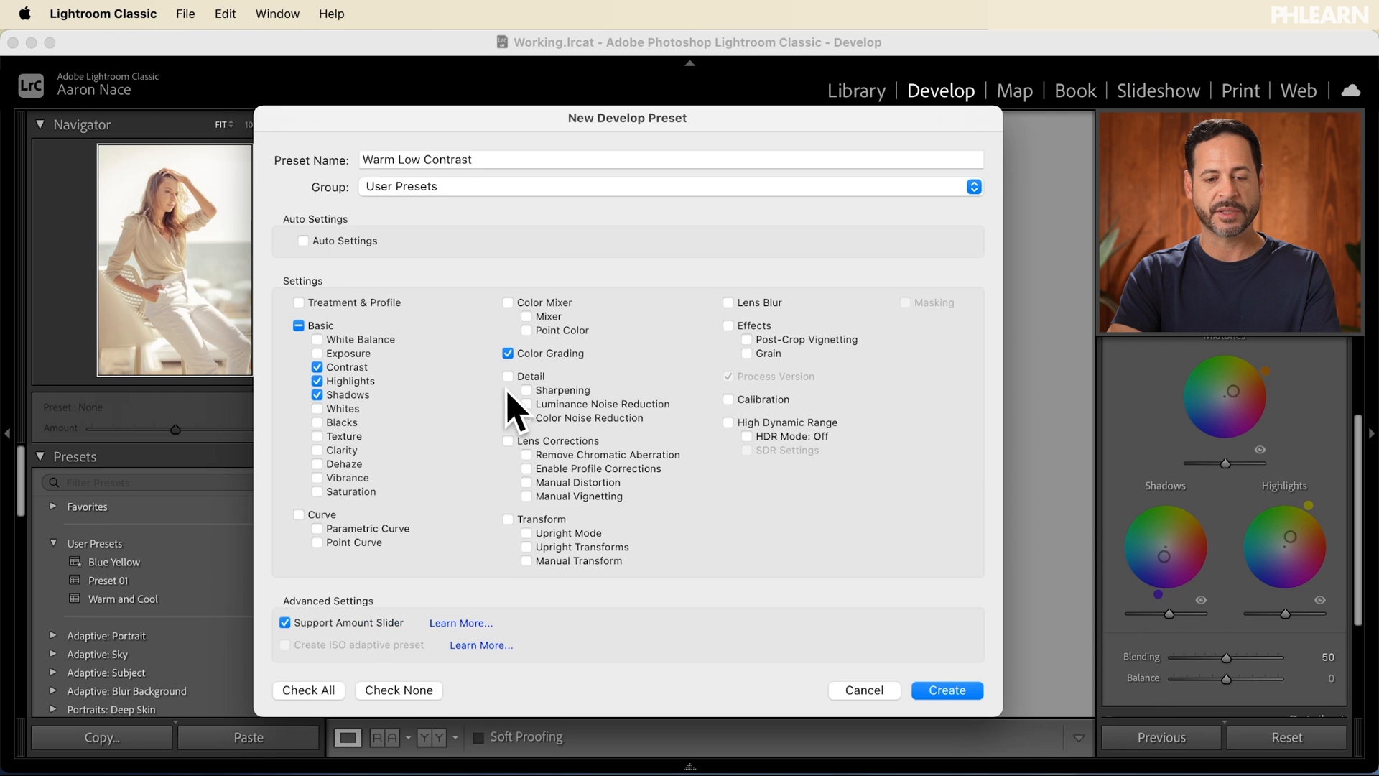
mouse_move(633, 505)
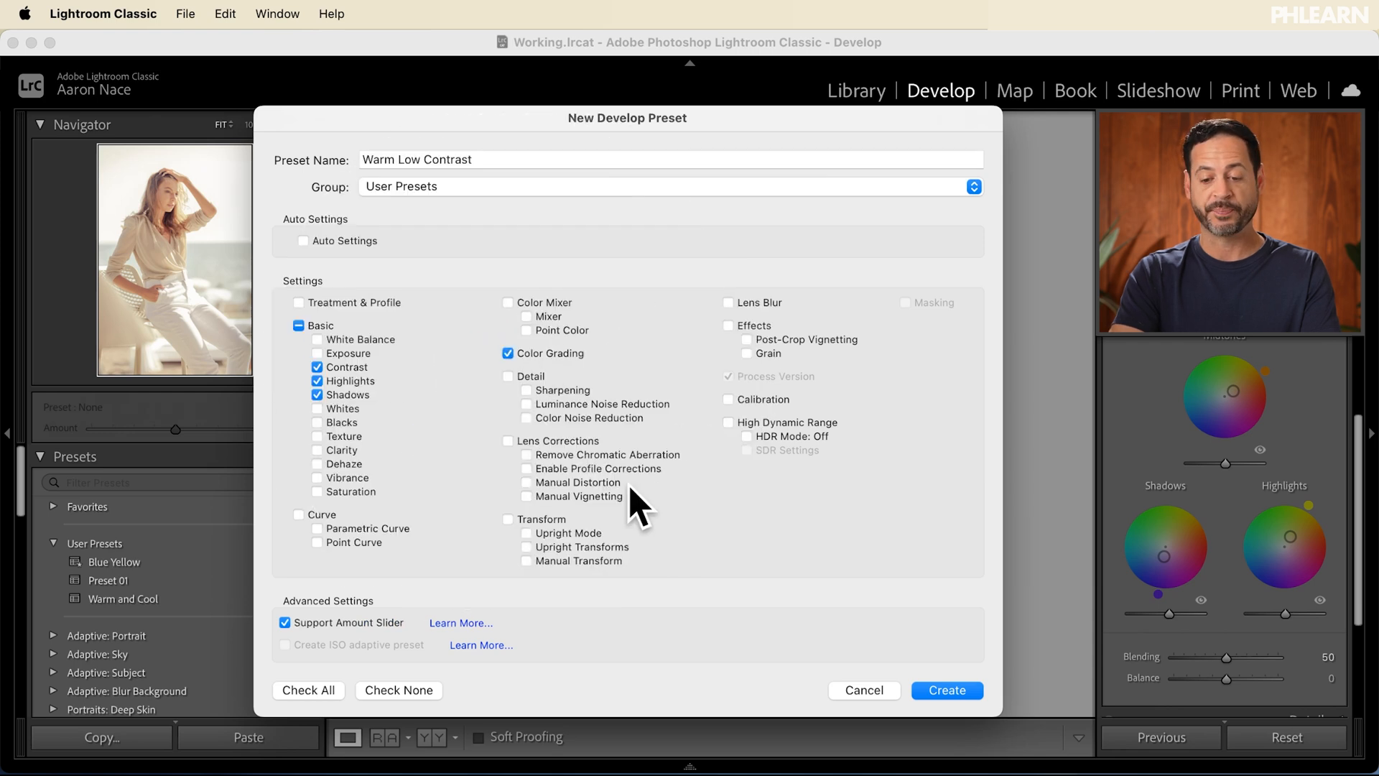
left_click(946, 690)
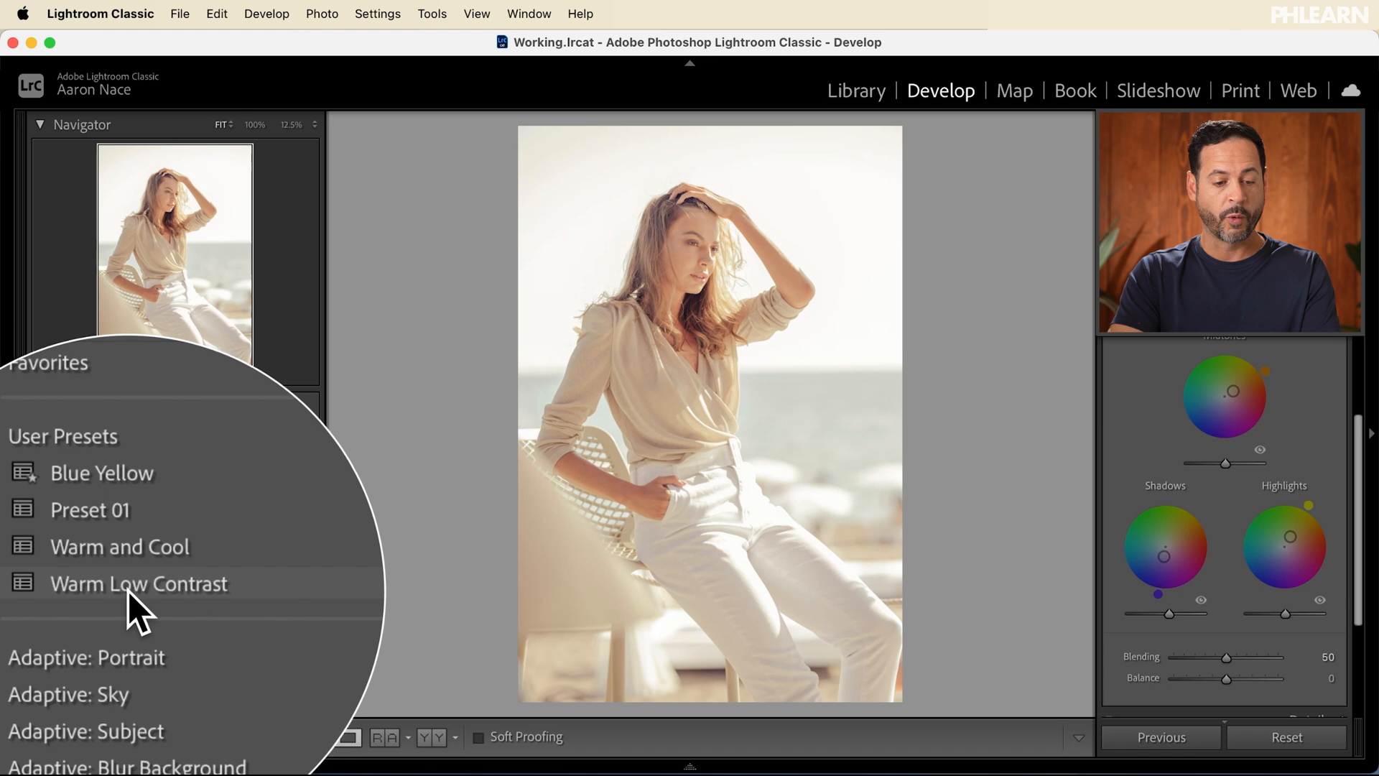
Apply Warm Low Contrast to the beach portrait and then to the chair portrait, returning to Library.
left_click(138, 584)
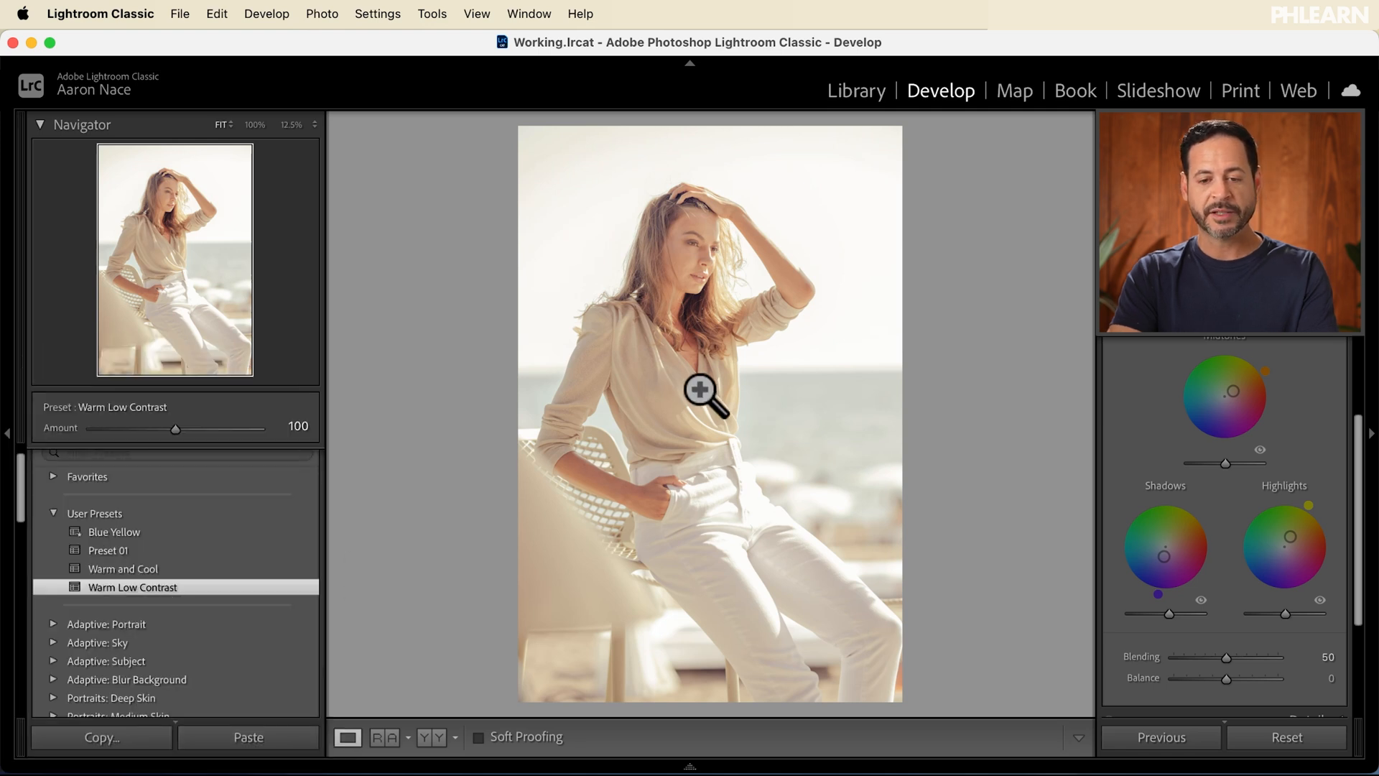
left_click(855, 91)
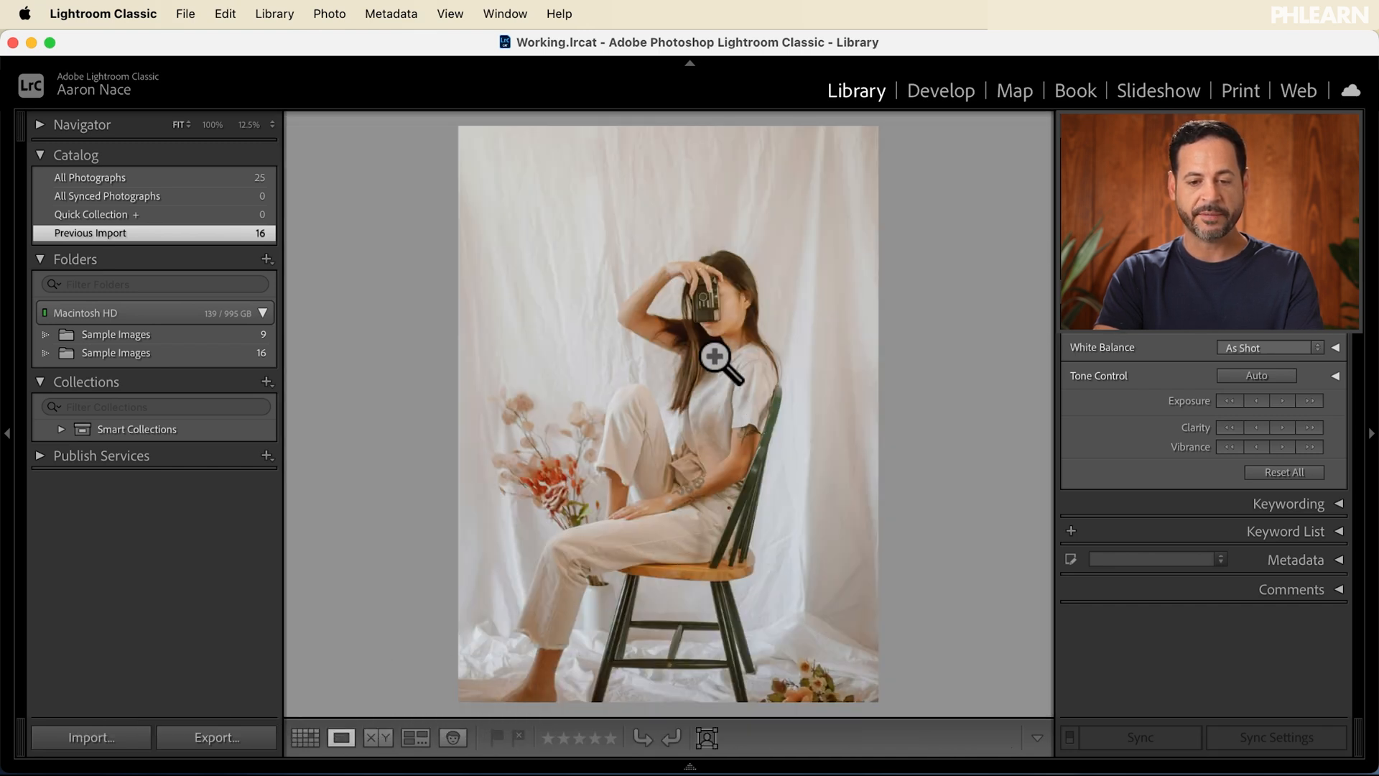
mouse_move(897, 185)
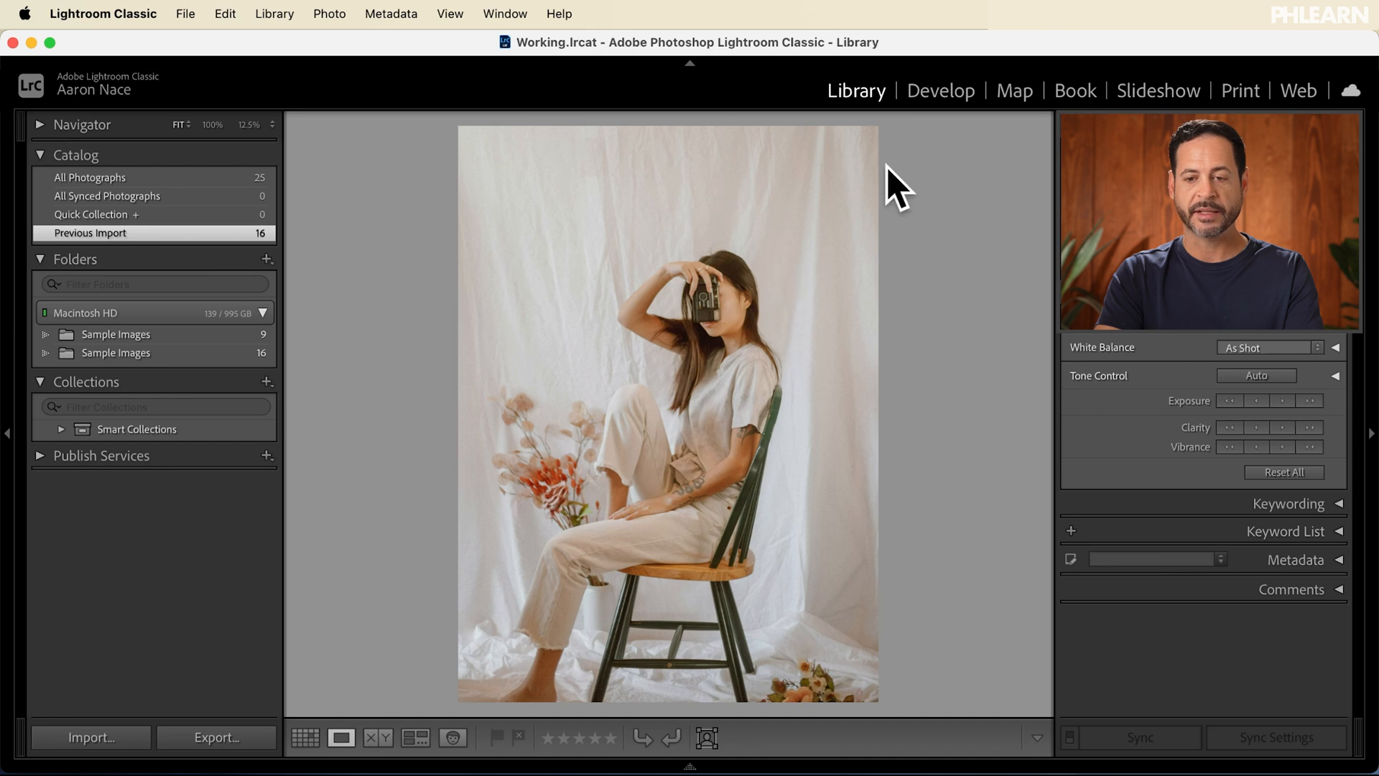
left_click(940, 91)
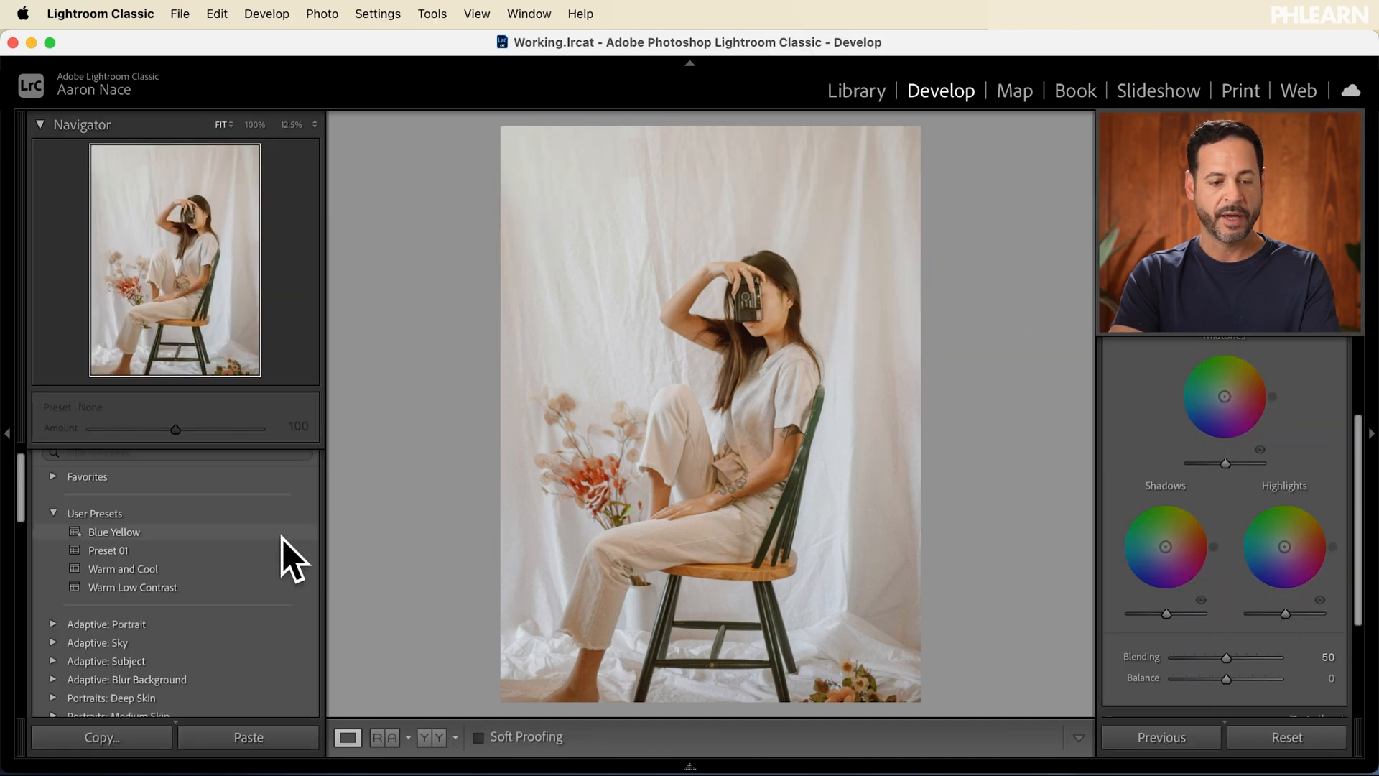
left_click(132, 587)
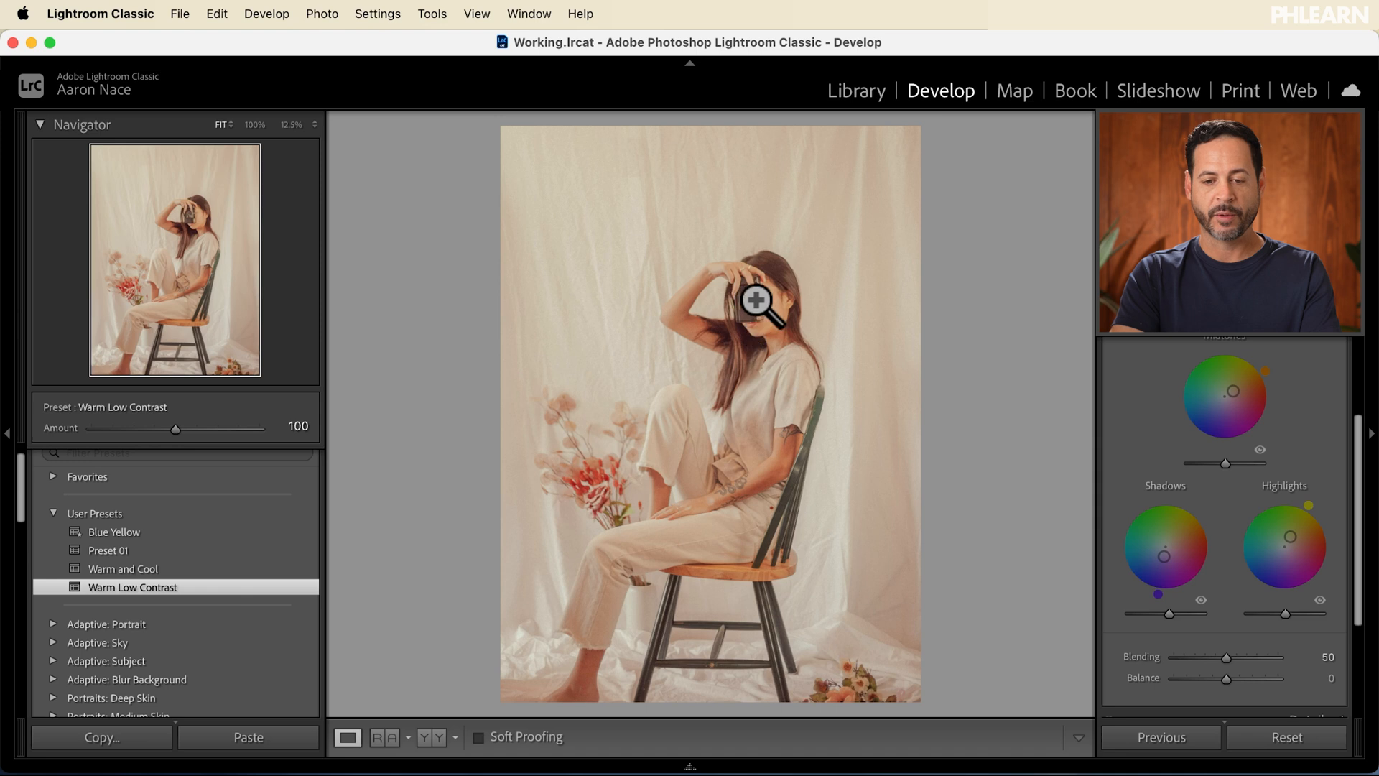
mouse_move(757, 326)
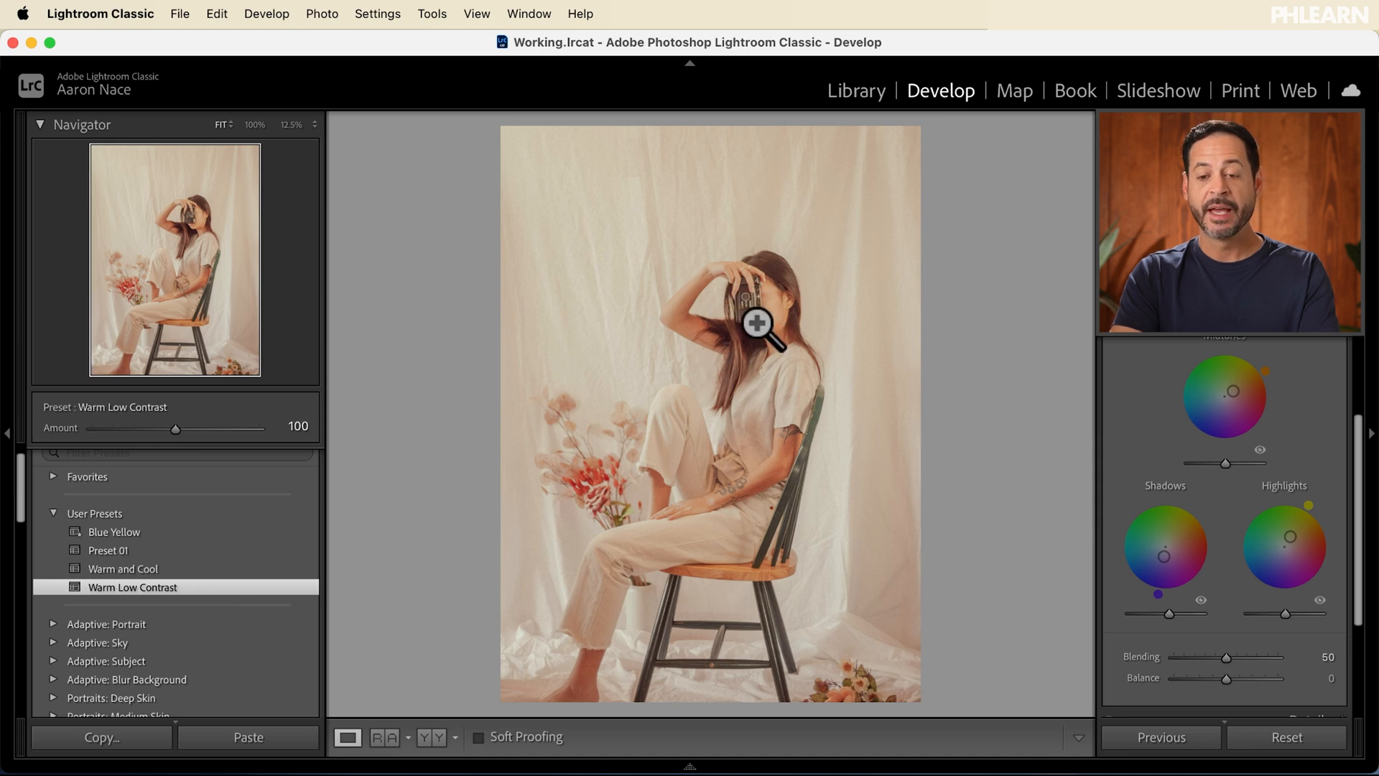
left_click(855, 91)
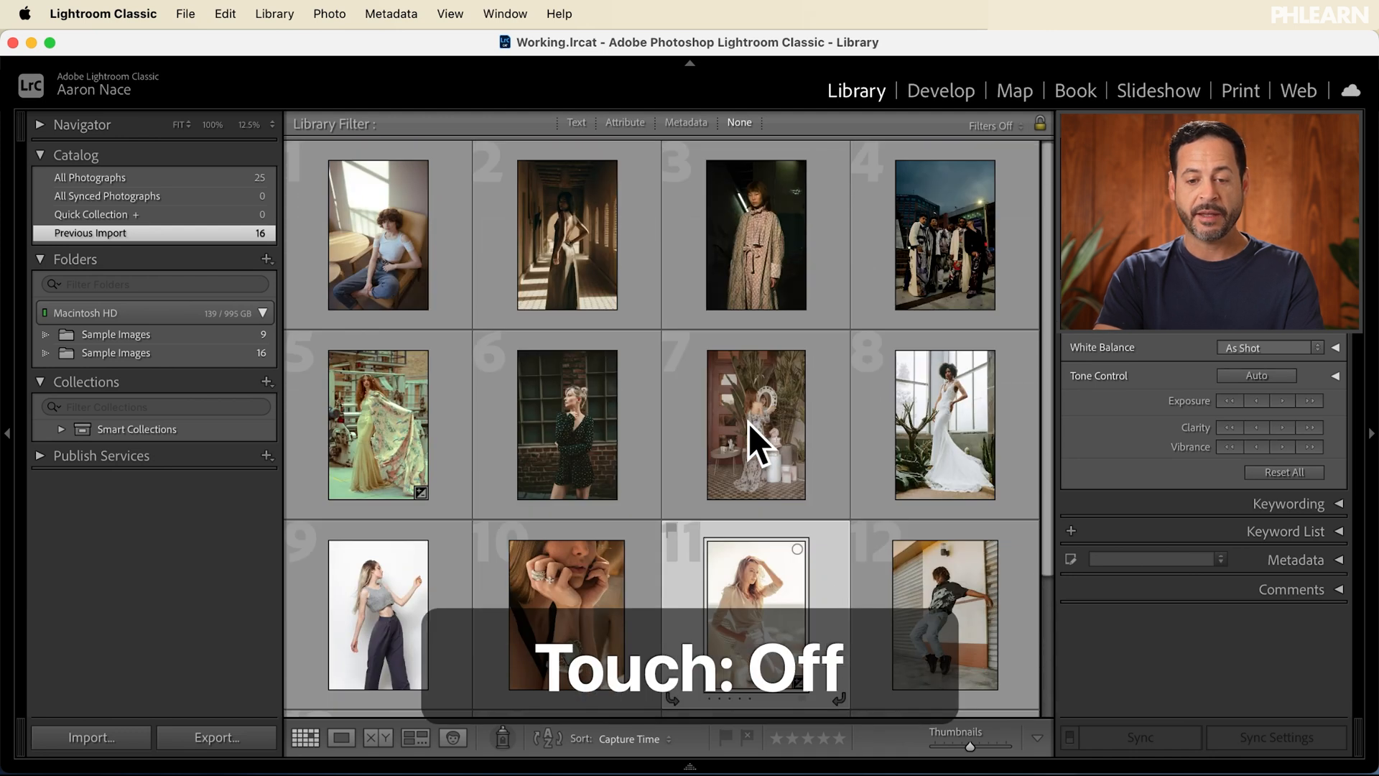
Select several photos and sync the beach portrait's settings to them, excluding crop and removal.
left_click(378, 234)
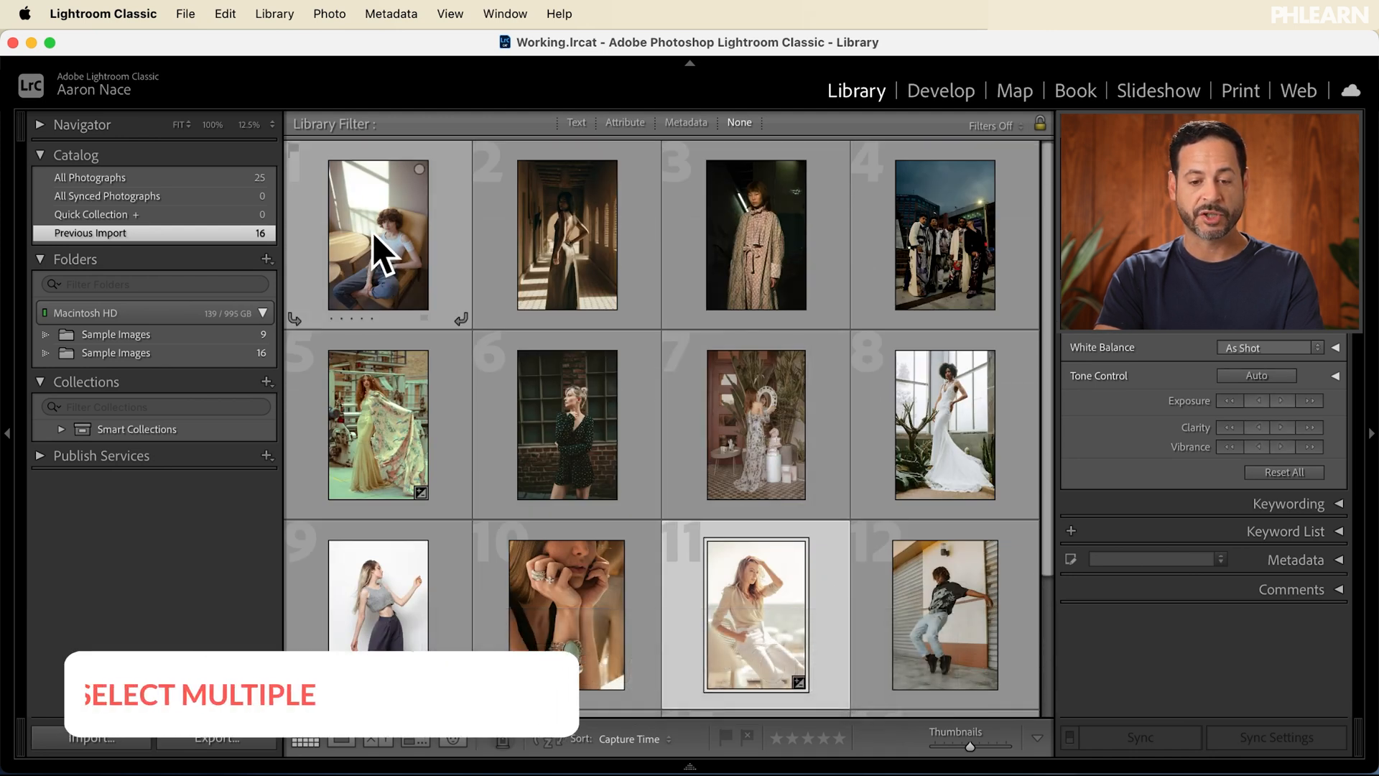
scroll("down", 3)
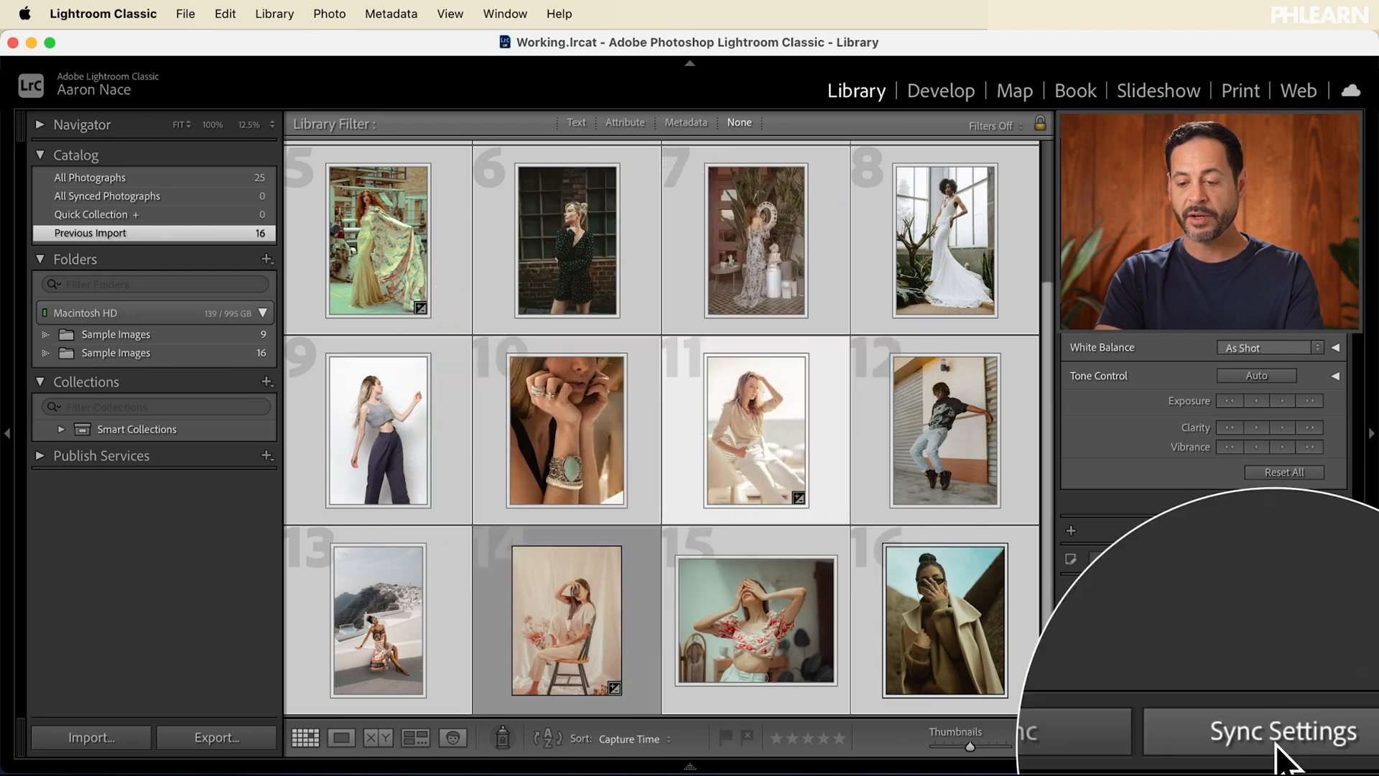
left_click(1282, 731)
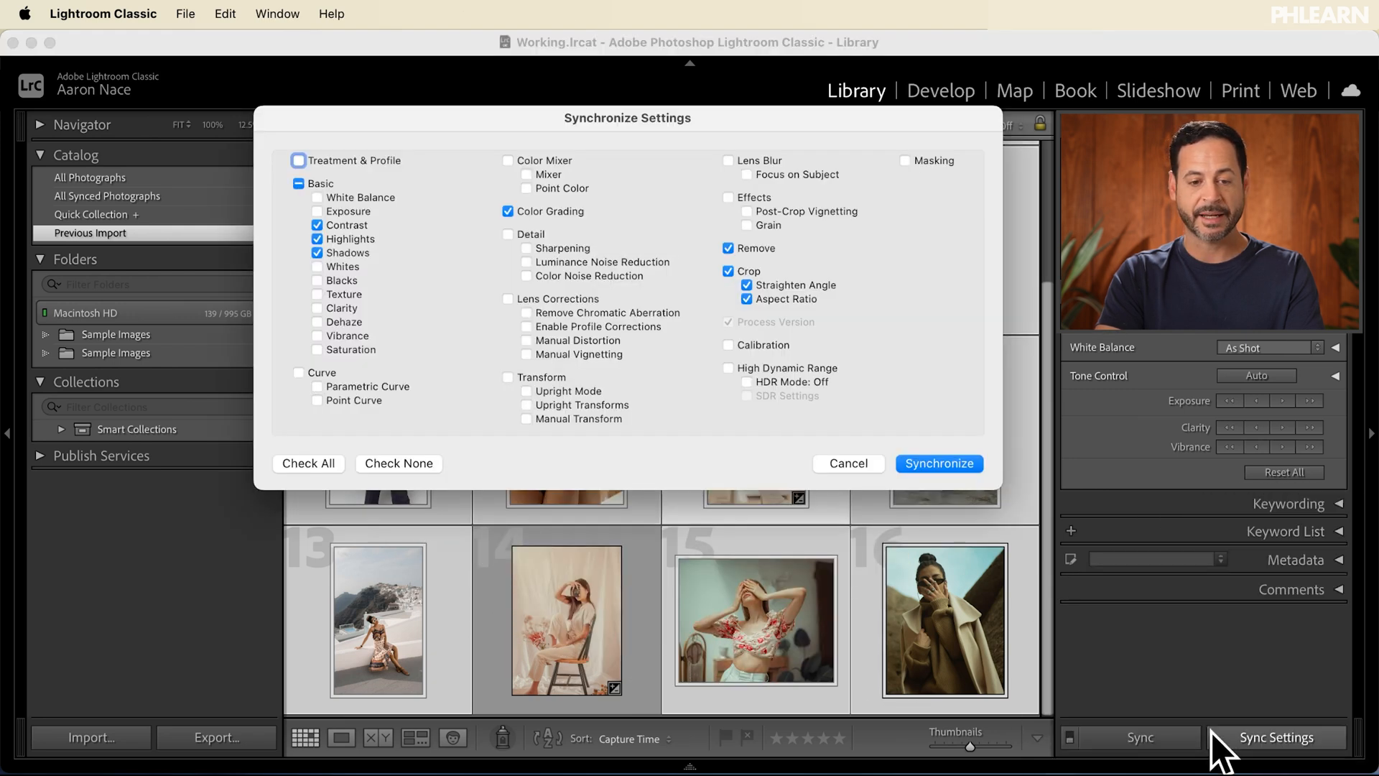
left_click(729, 249)
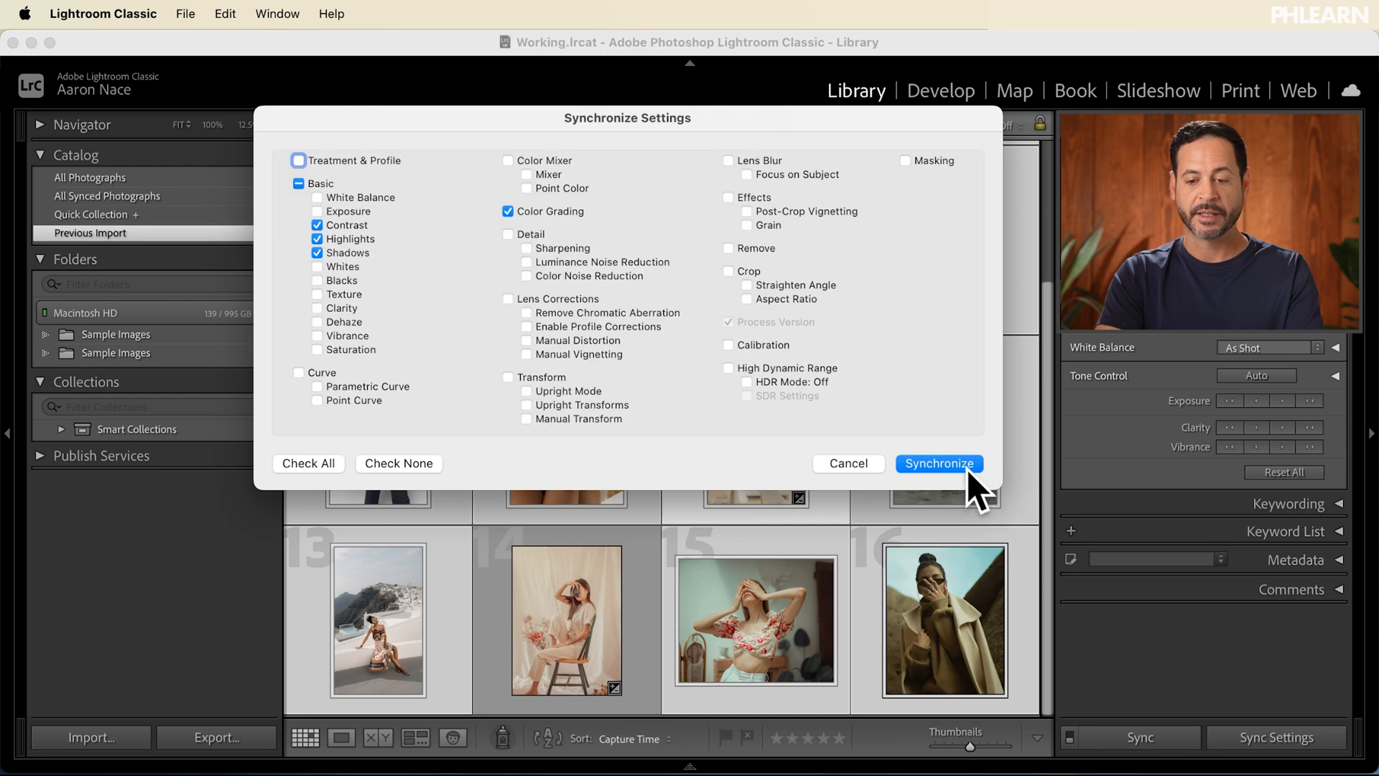
left_click(939, 465)
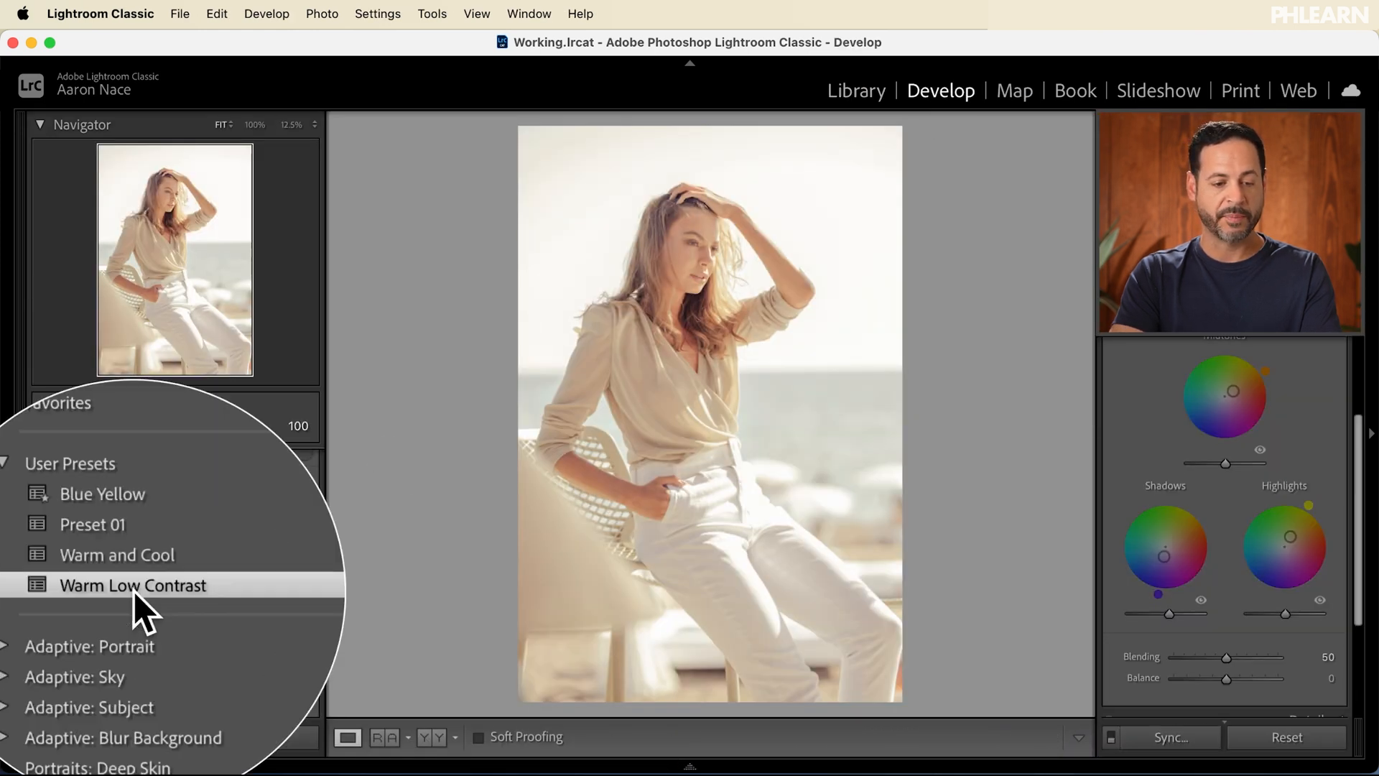
Review the warmed thumbnails in Library, then reopen the beach portrait in Develop.
left_click(855, 89)
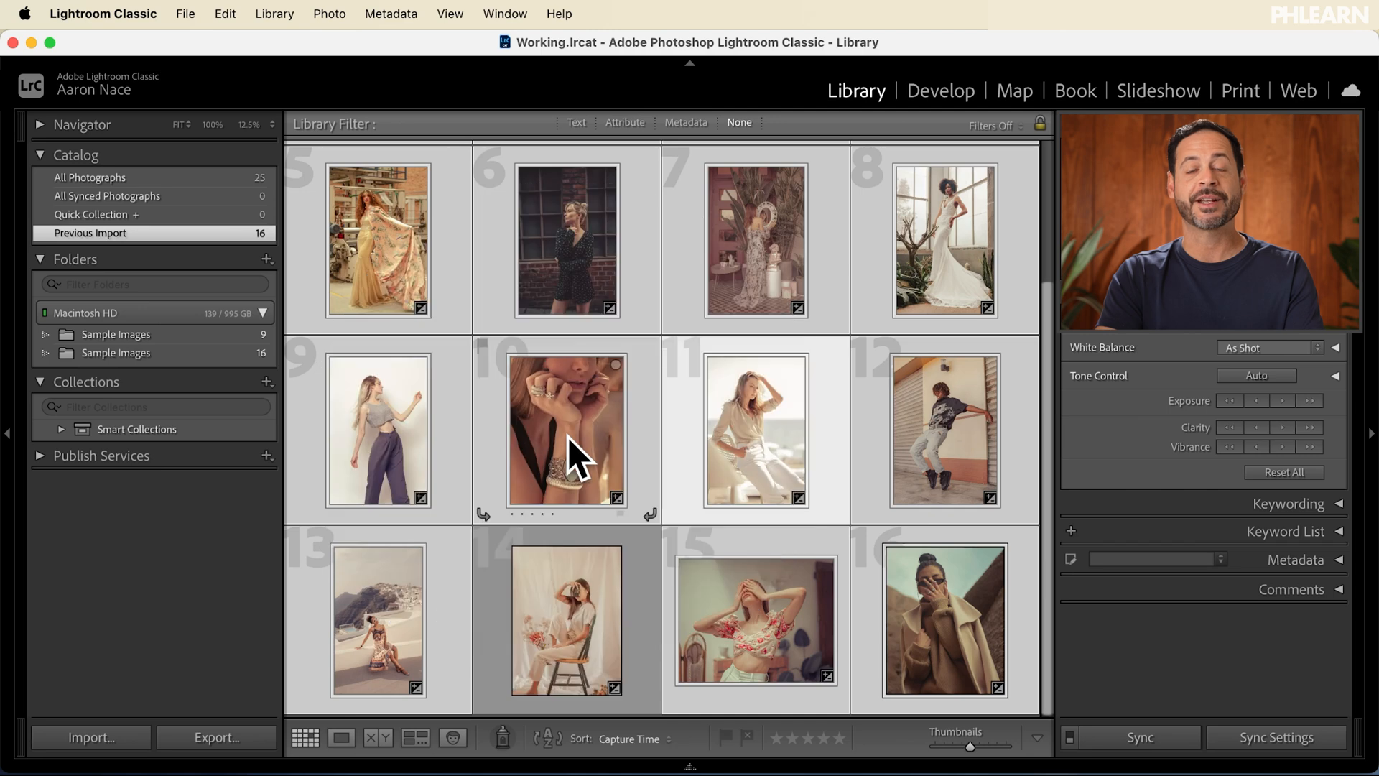
mouse_move(567, 431)
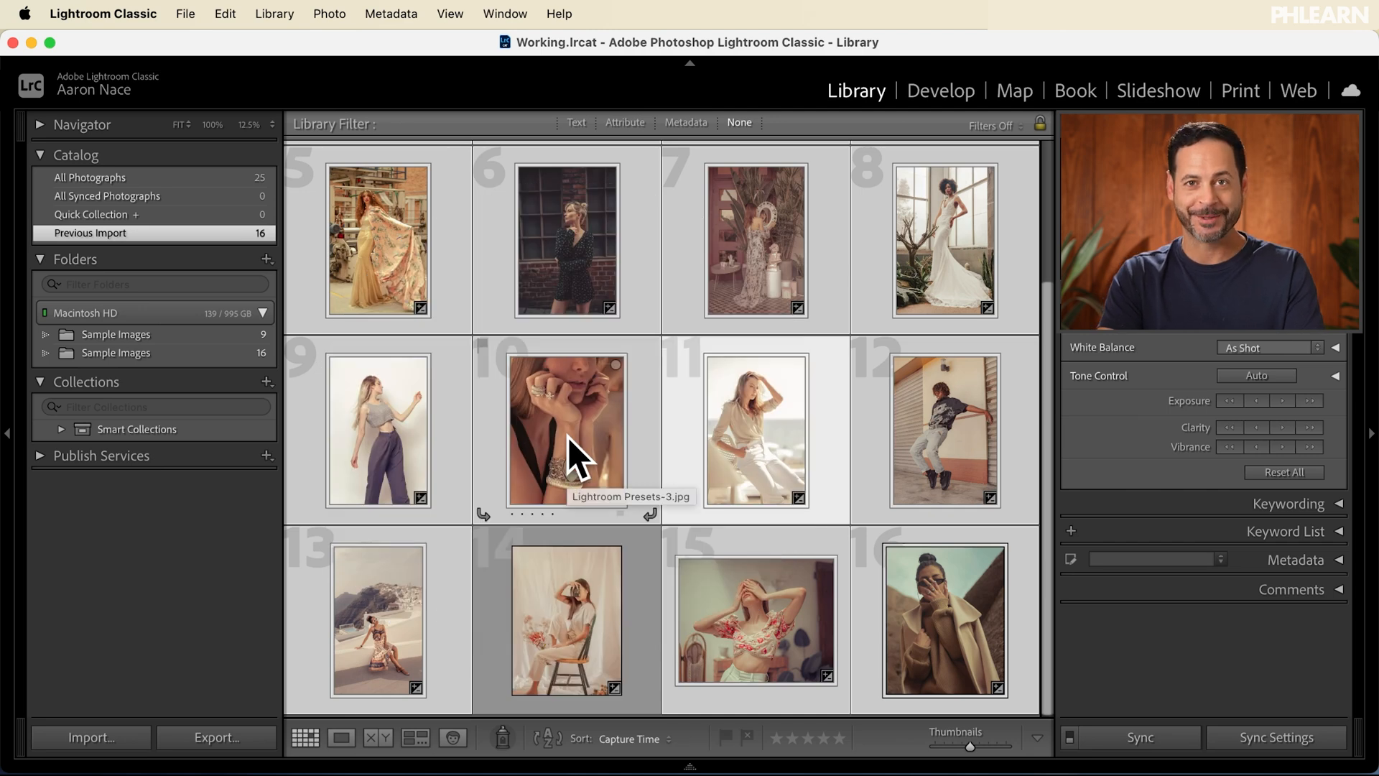
left_click(940, 90)
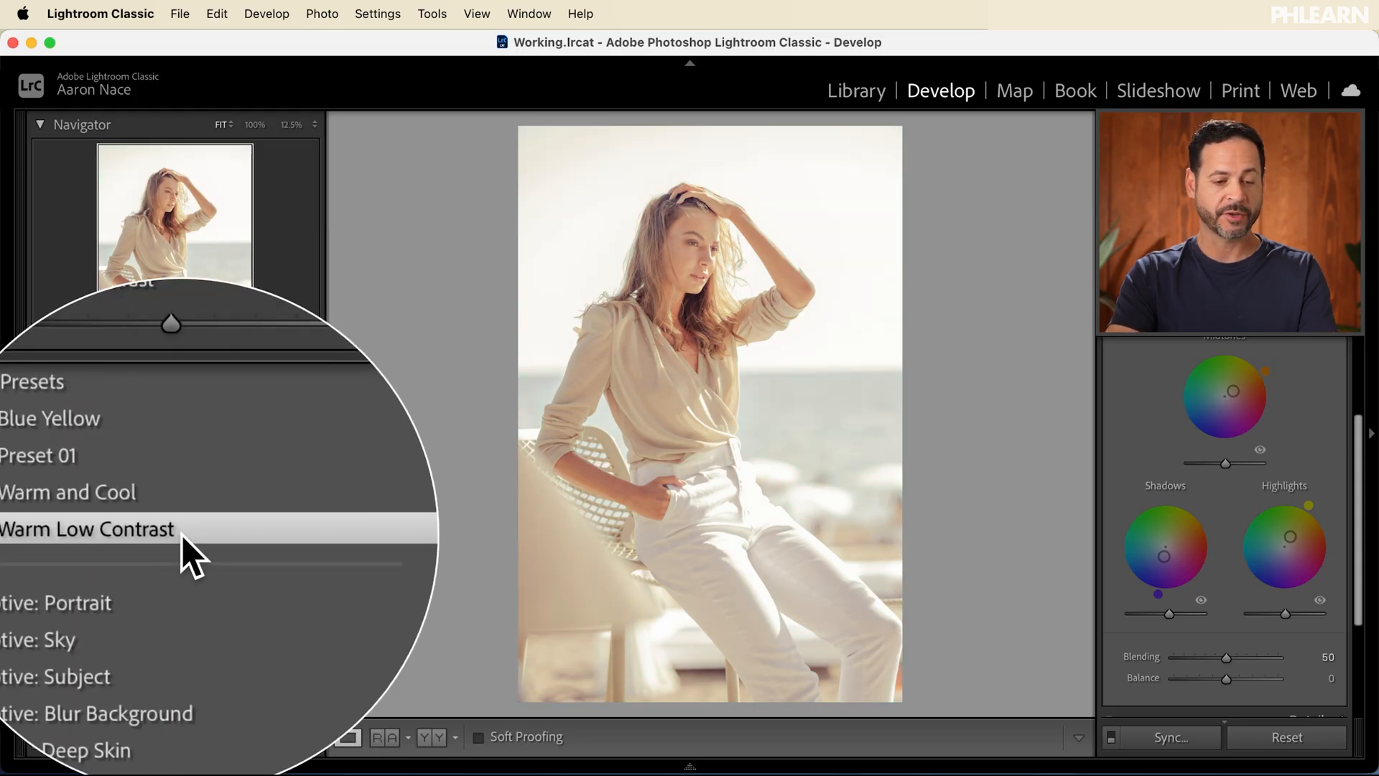
Export the Warm Low Contrast preset to the Preset folder, replacing the existing file.
right_click(88, 528)
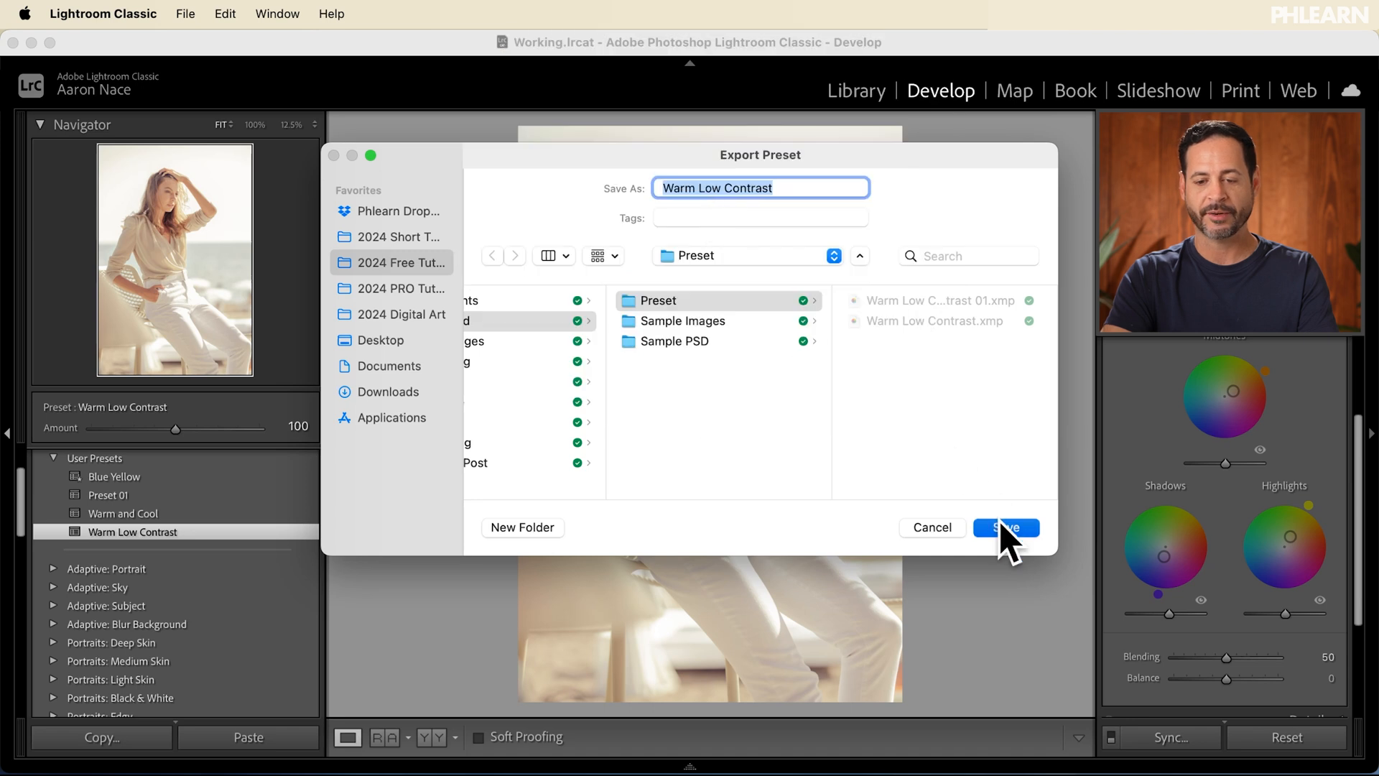
left_click(1005, 528)
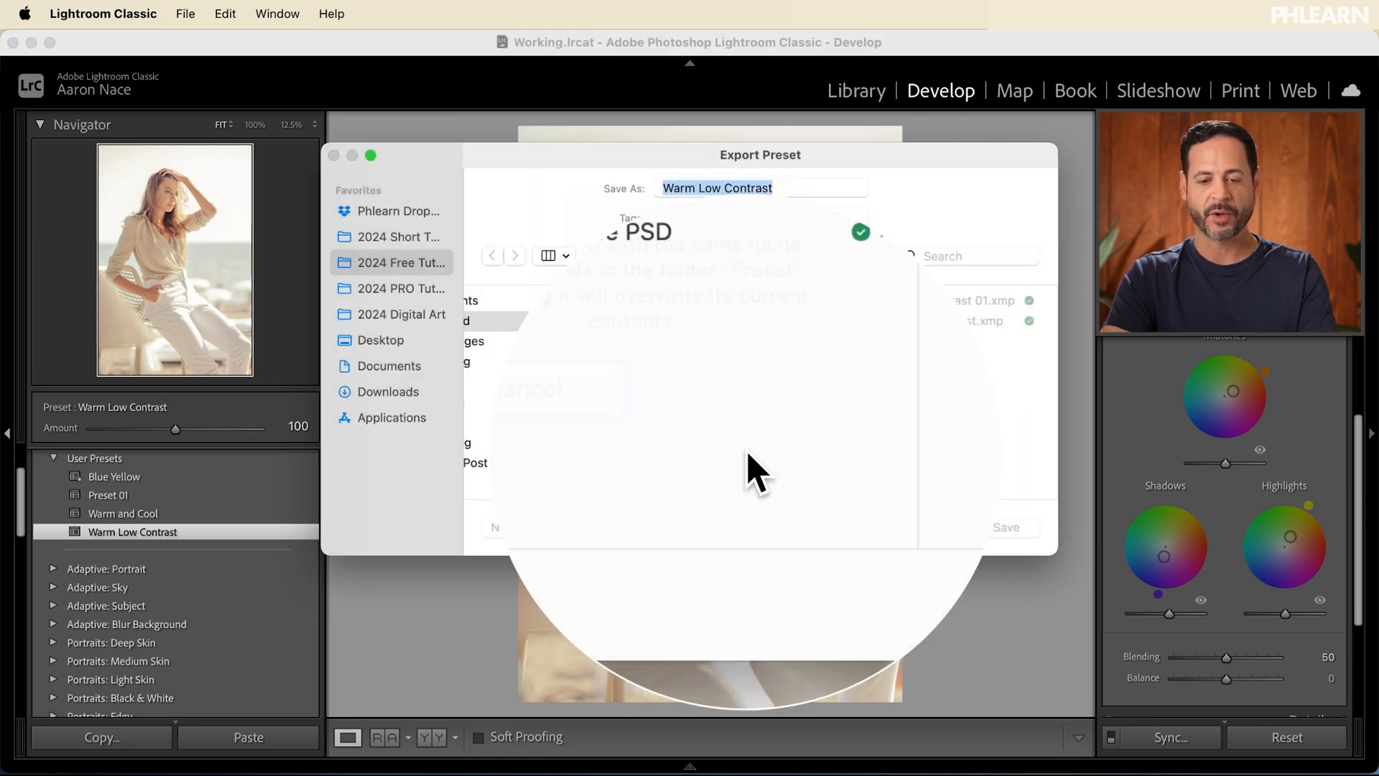
left_click(1006, 527)
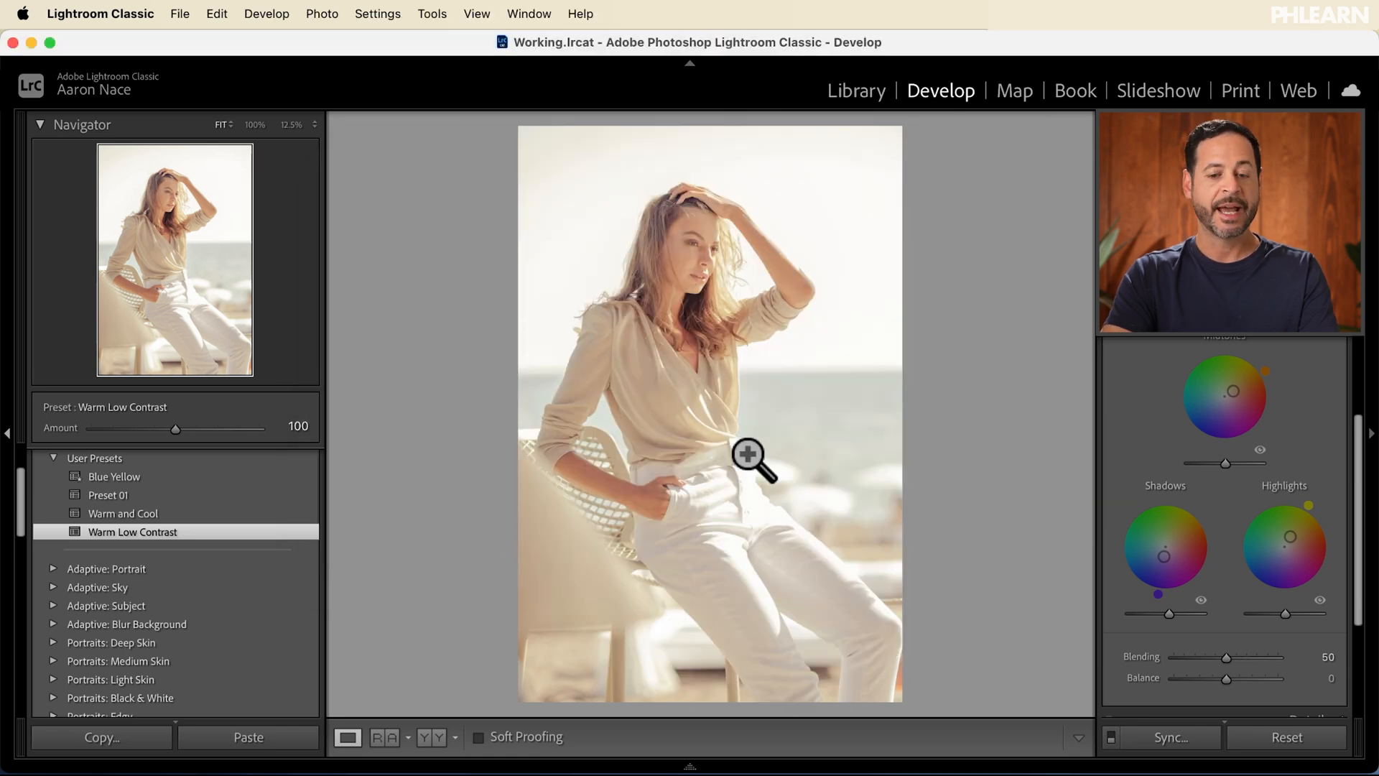
mouse_move(334, 79)
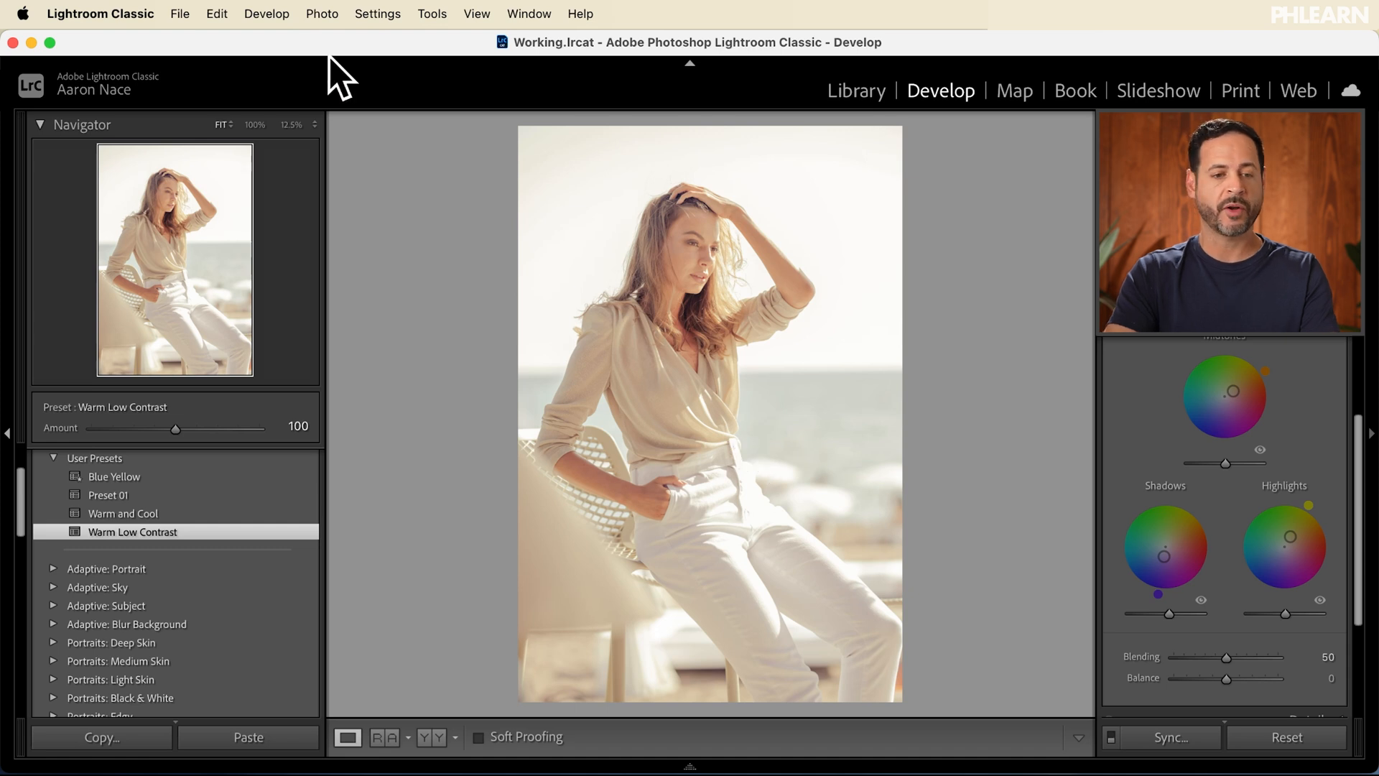
left_click(215, 13)
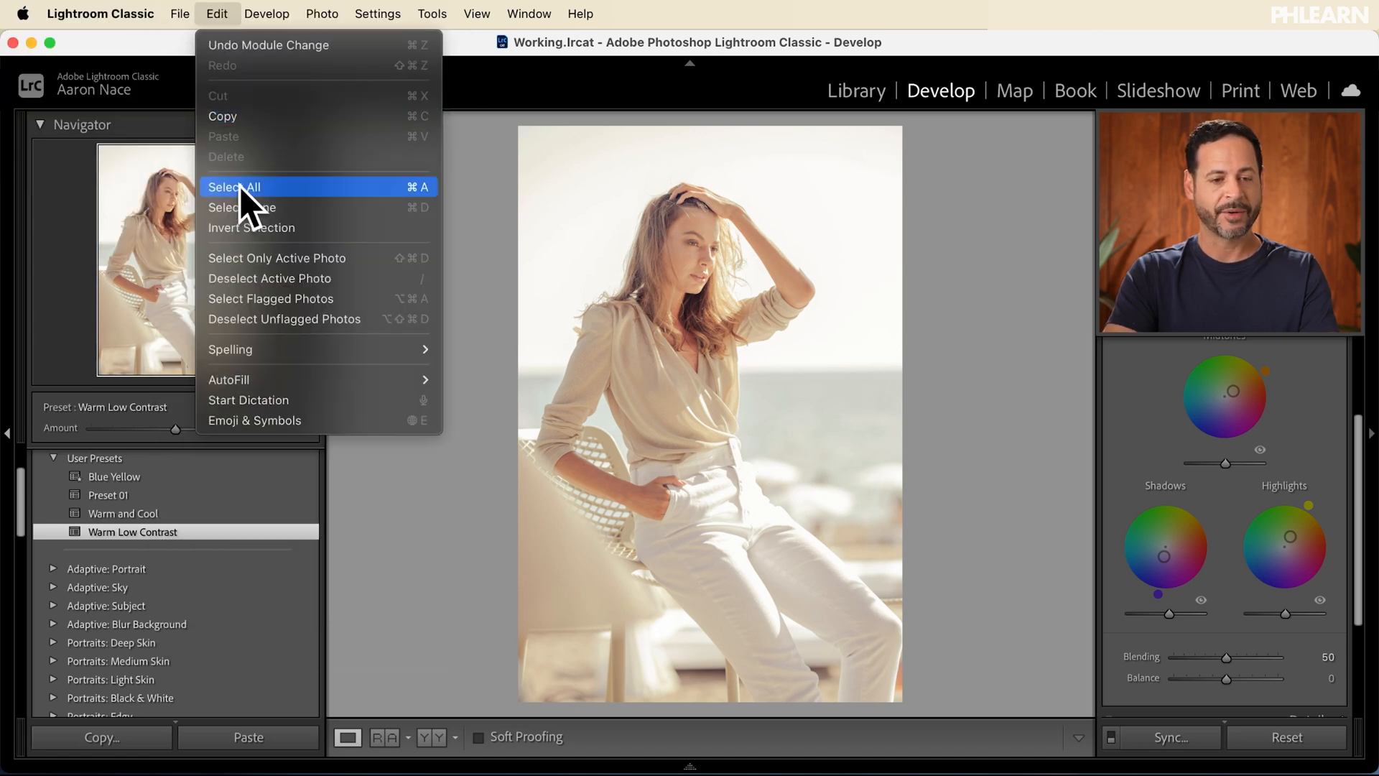
left_click(180, 13)
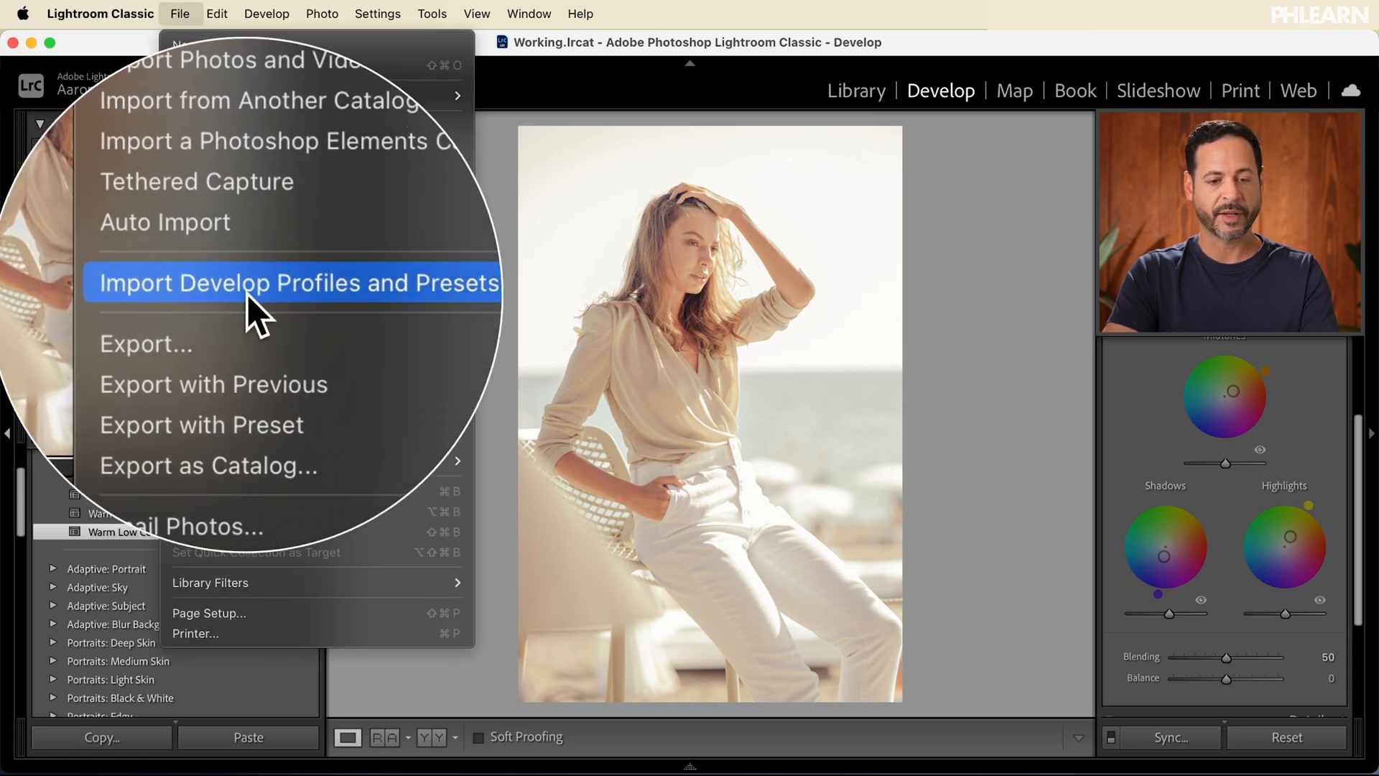
left_click(298, 283)
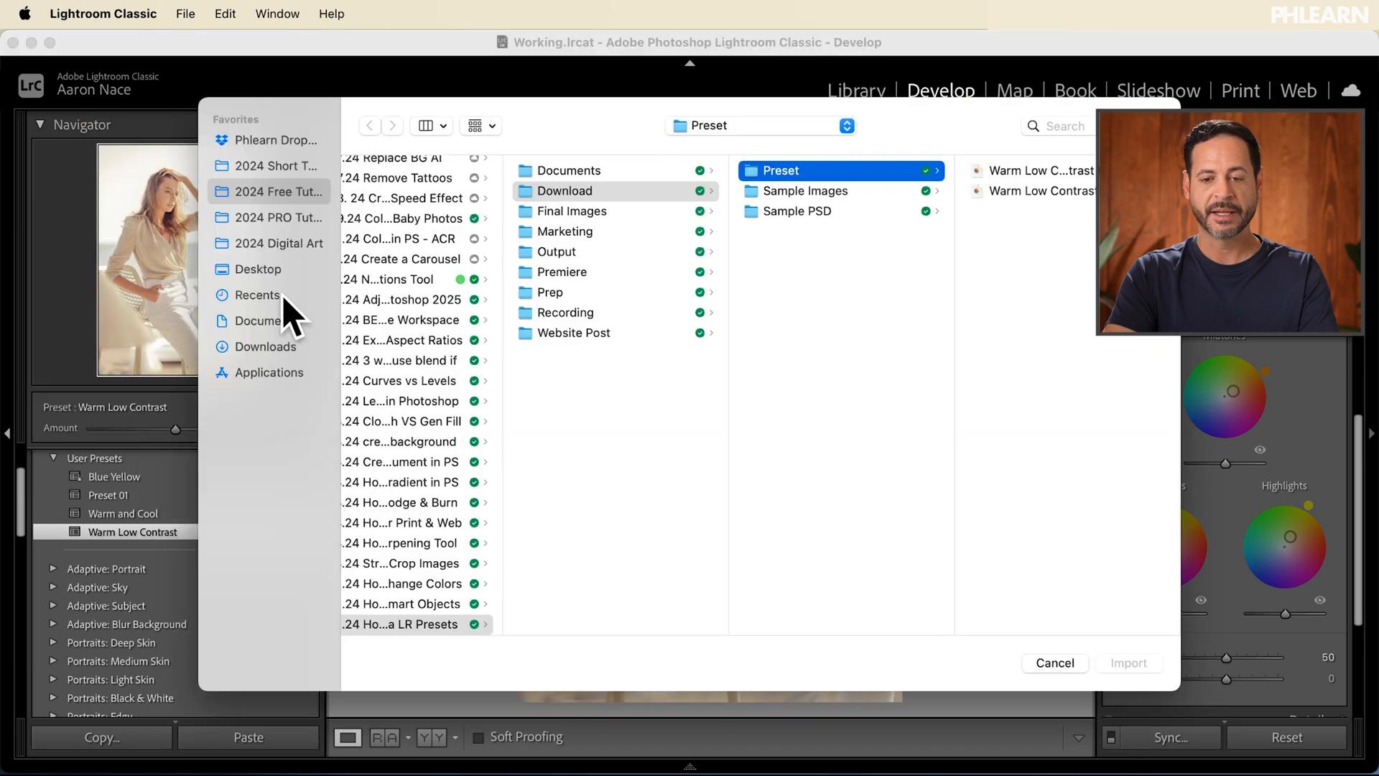
left_click(832, 170)
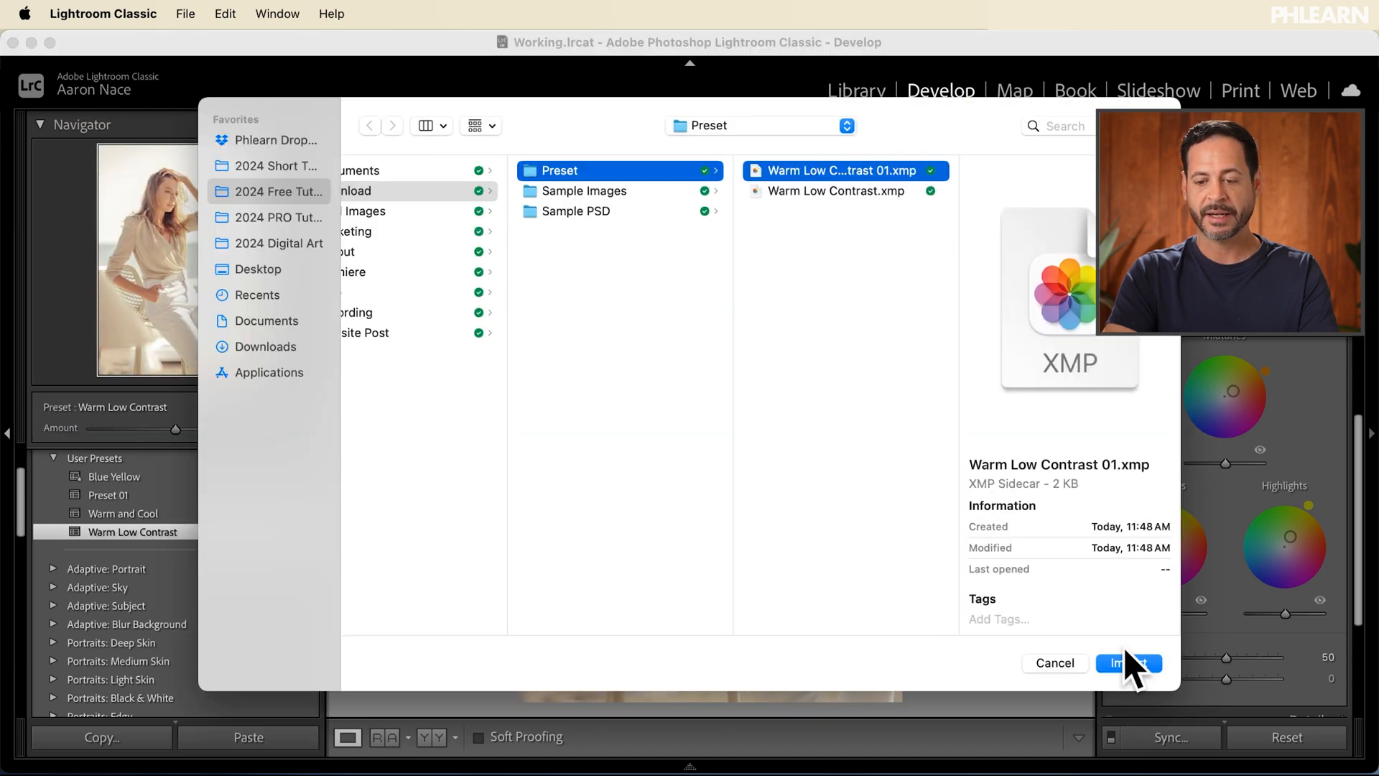
left_click(1129, 663)
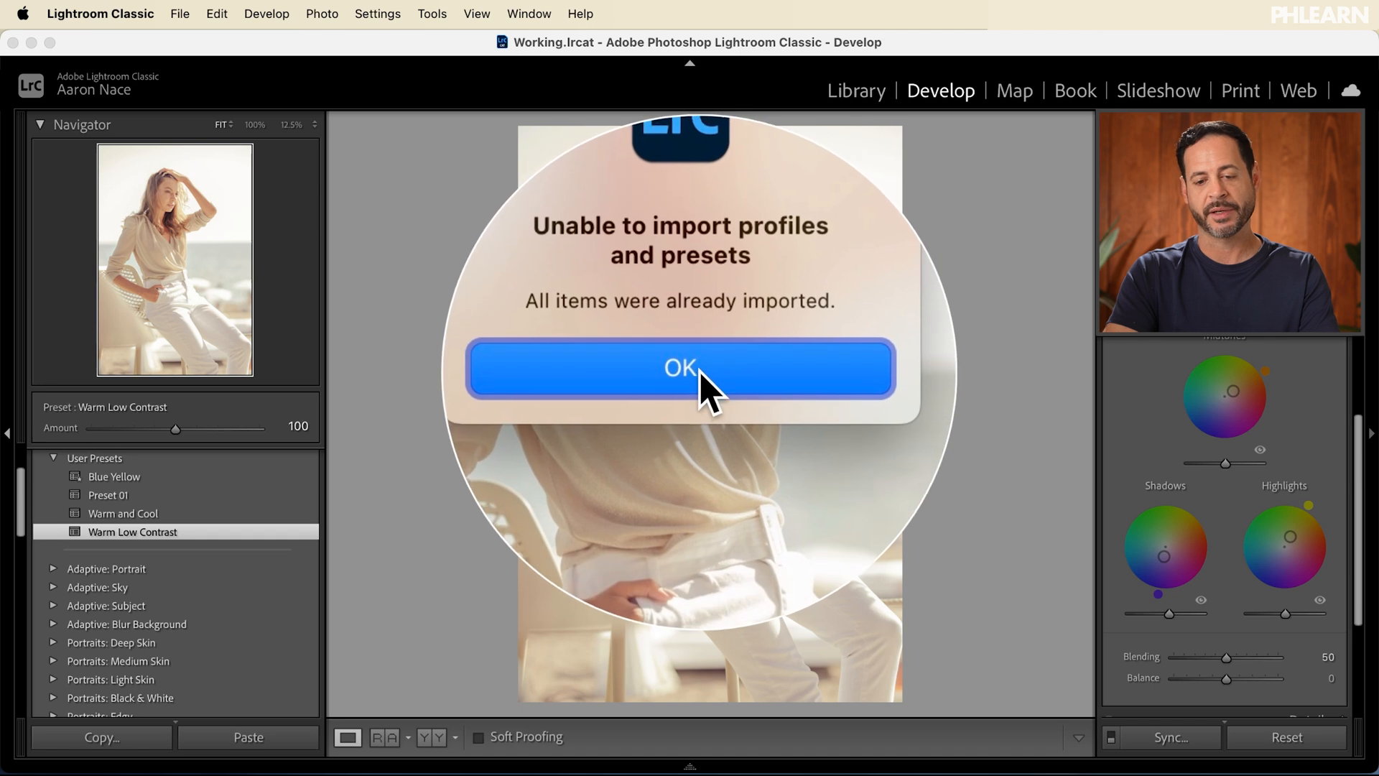
left_click(680, 367)
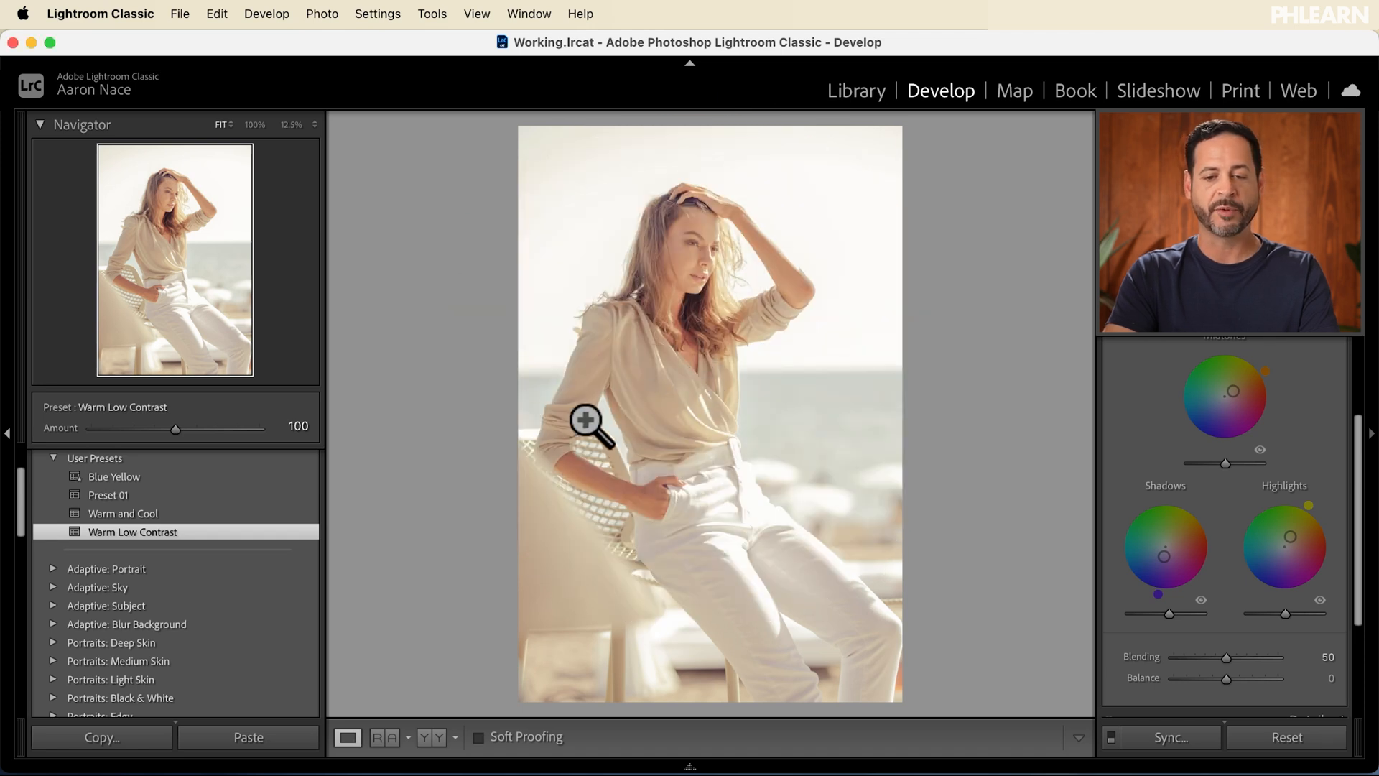
mouse_move(439, 414)
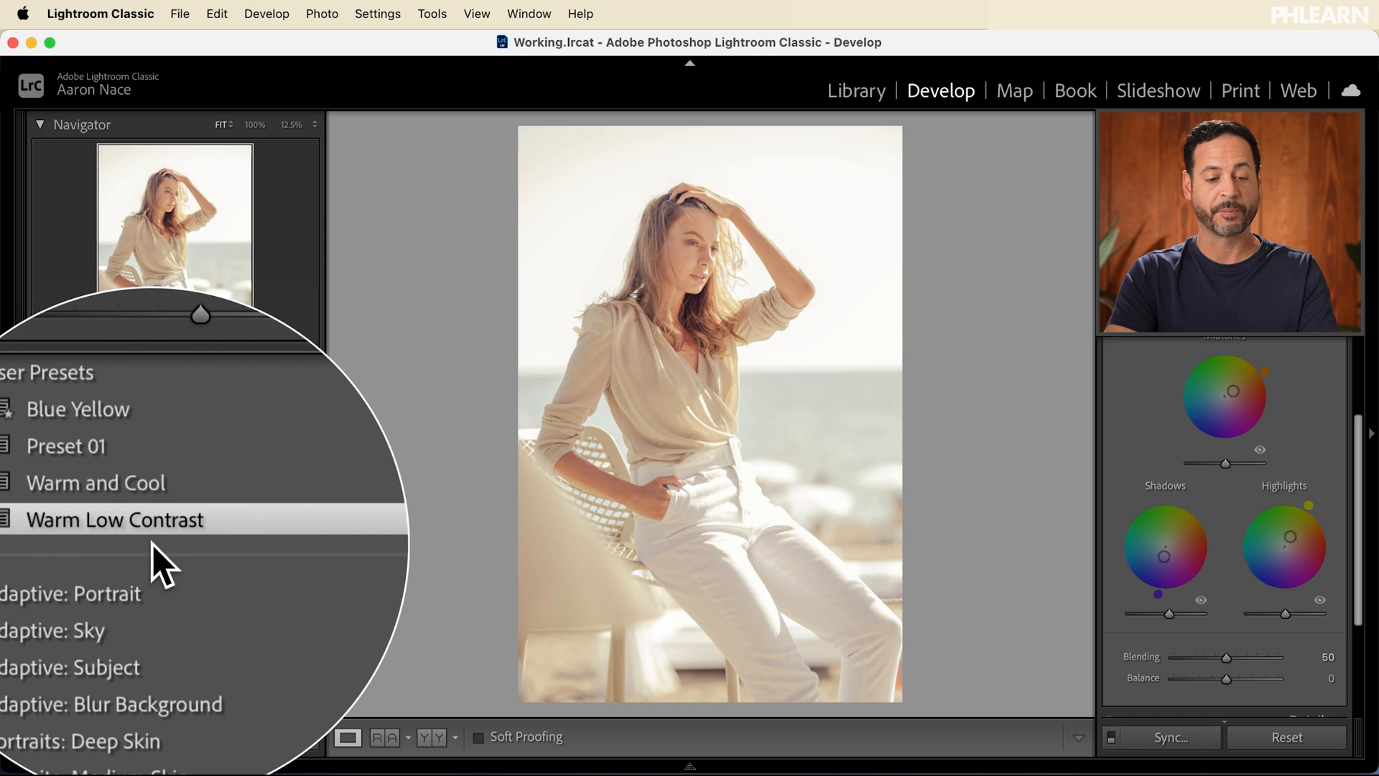
left_click(113, 519)
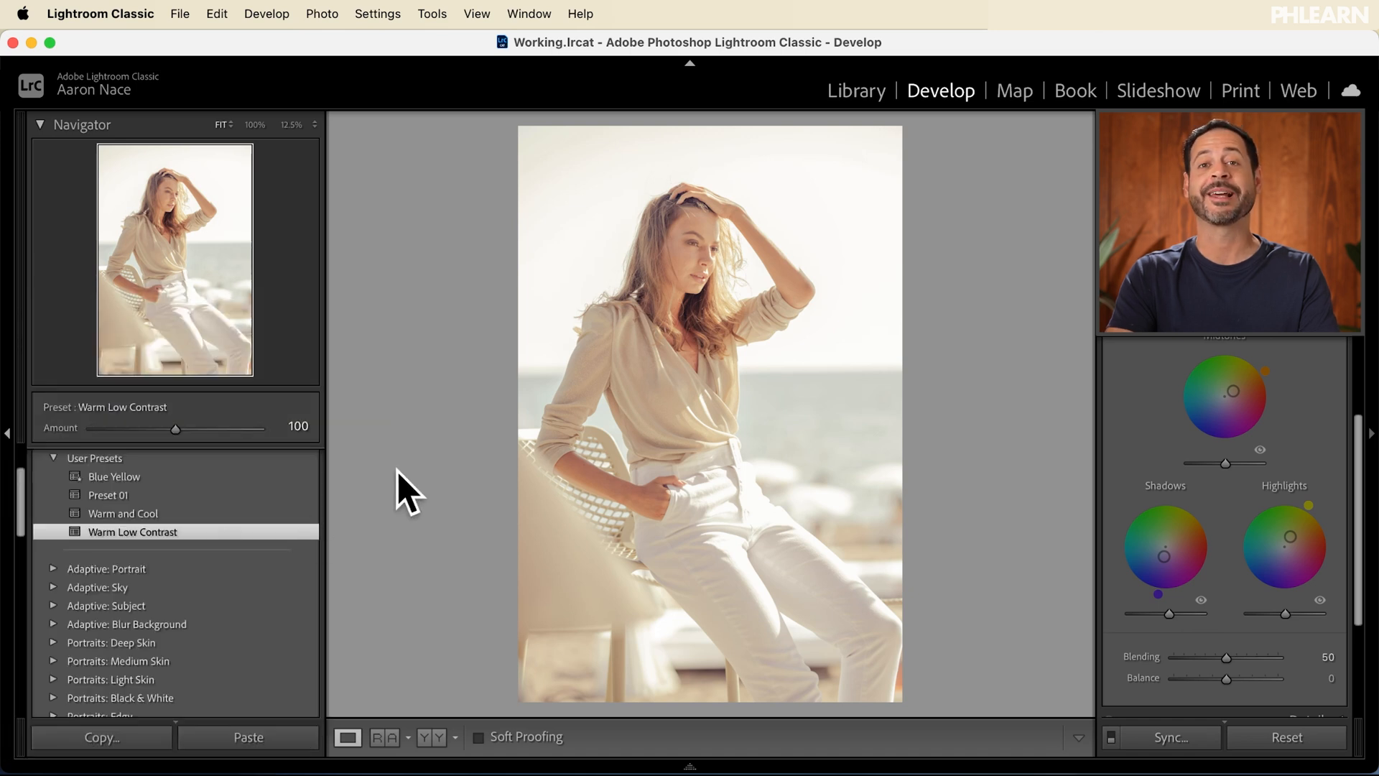